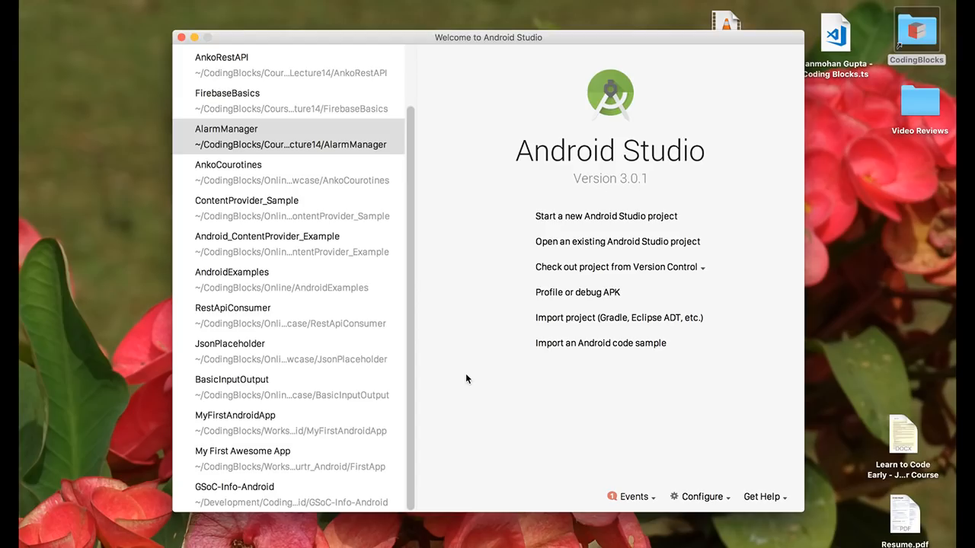
- Start a new Android Studio project named 'My First App'
{"action": "left_click", "coordinate": [606, 216]}
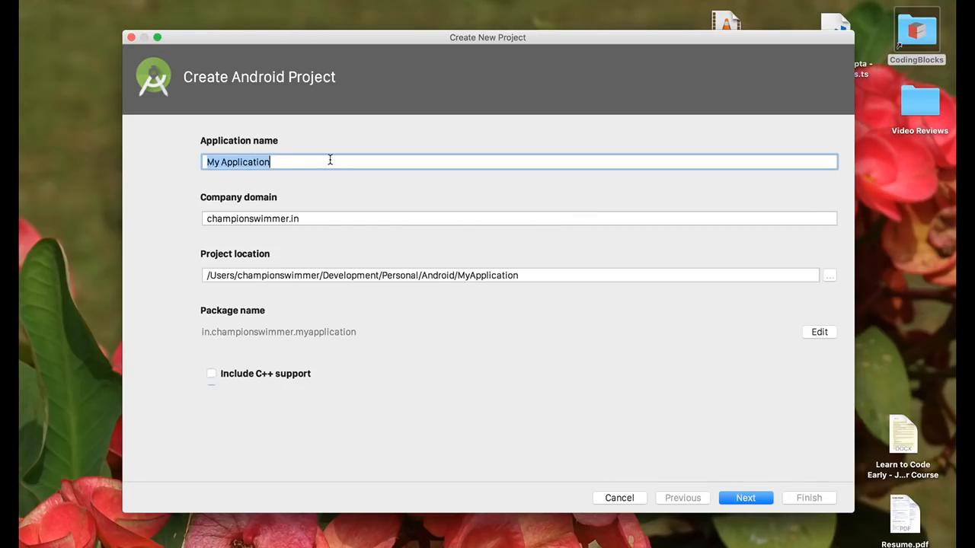
{"action": "mouse_move", "coordinate": [329, 161]}
{"action": "type", "text": "My"}
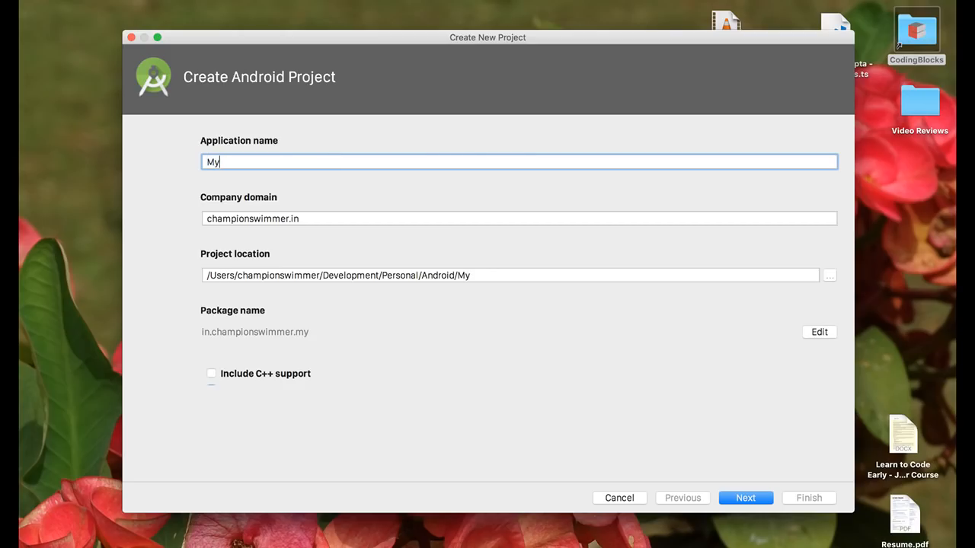
{"action": "type", "text": "First App"}
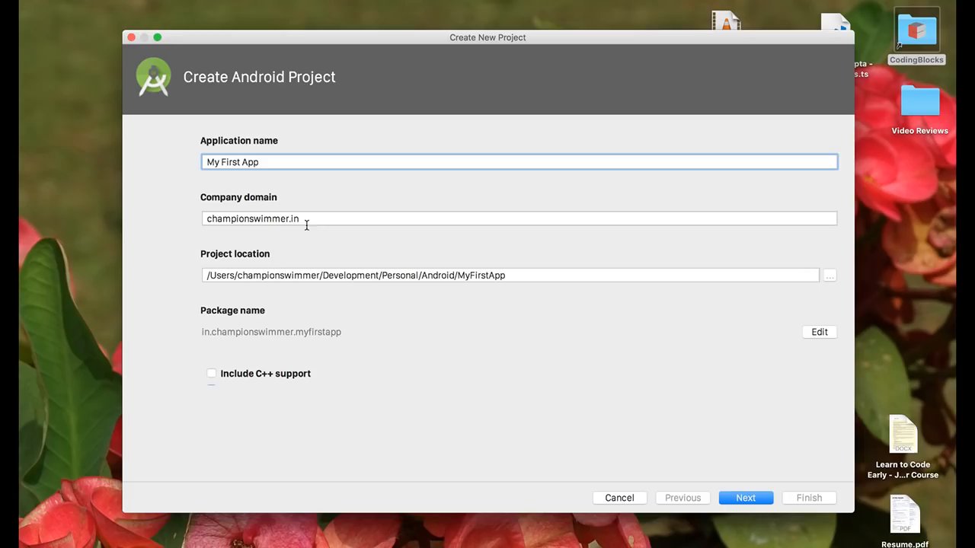
- Set the company domain to codingblocks.com, giving package com.codingblocks.myfirstapp
{"action": "left_click", "coordinate": [305, 220]}
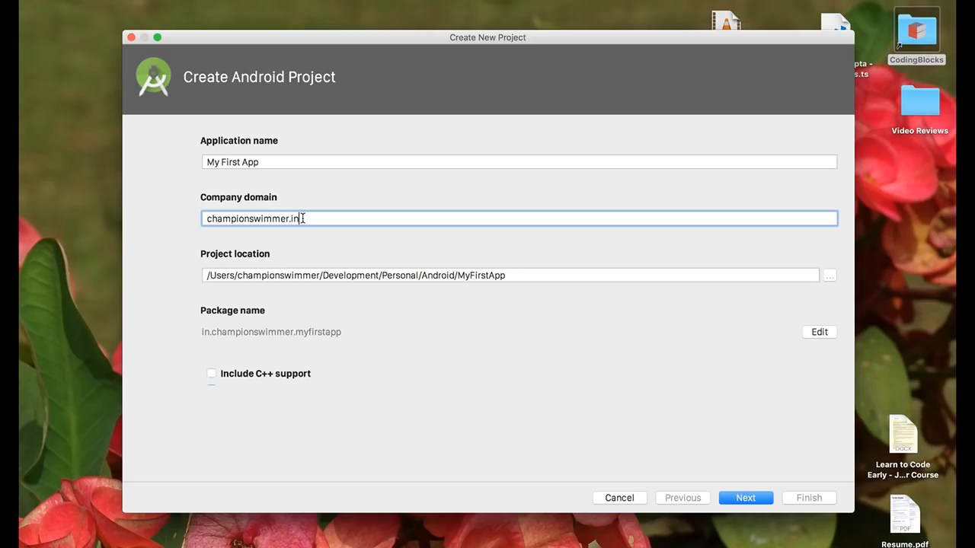
{"action": "type", "text": "codingblock"}
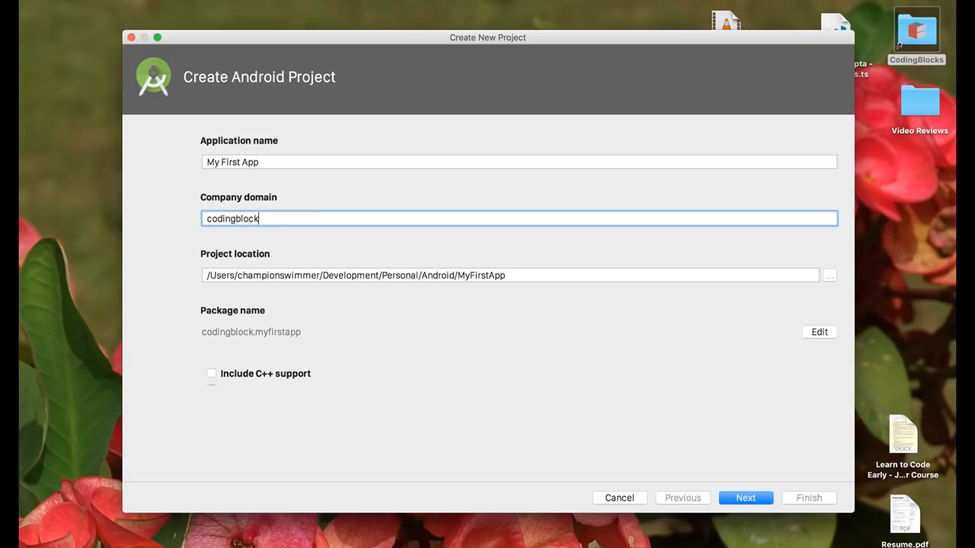
{"action": "type", "text": "s.com"}
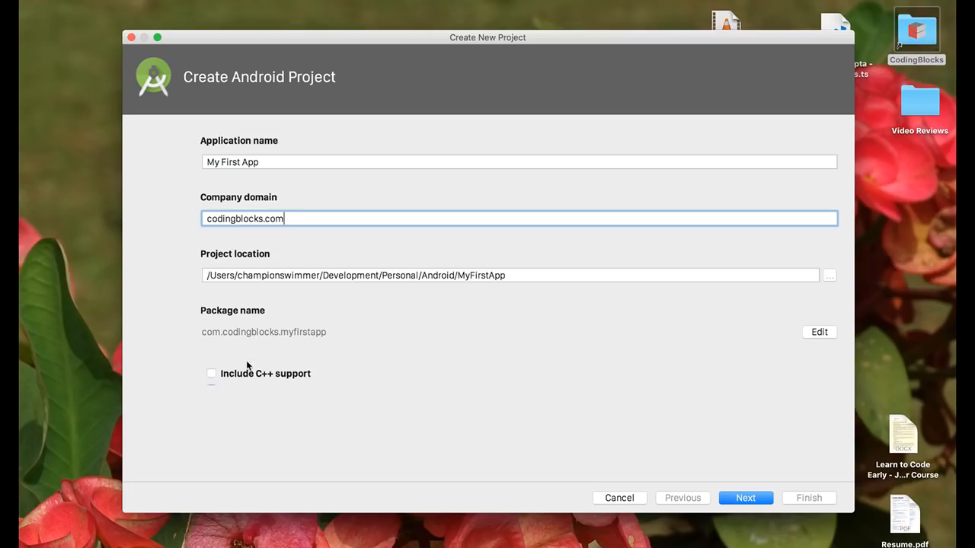
{"action": "mouse_move", "coordinate": [219, 340]}
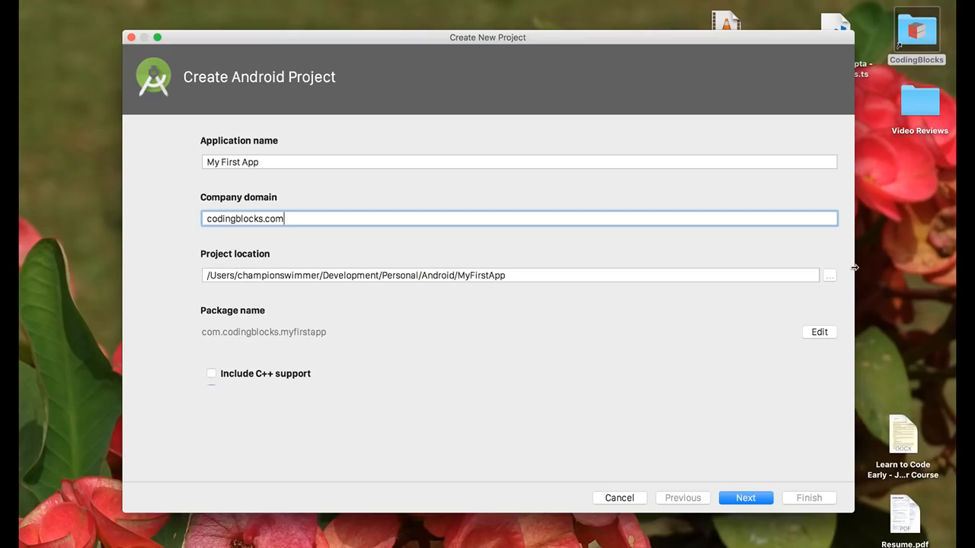
{"action": "mouse_move", "coordinate": [823, 295]}
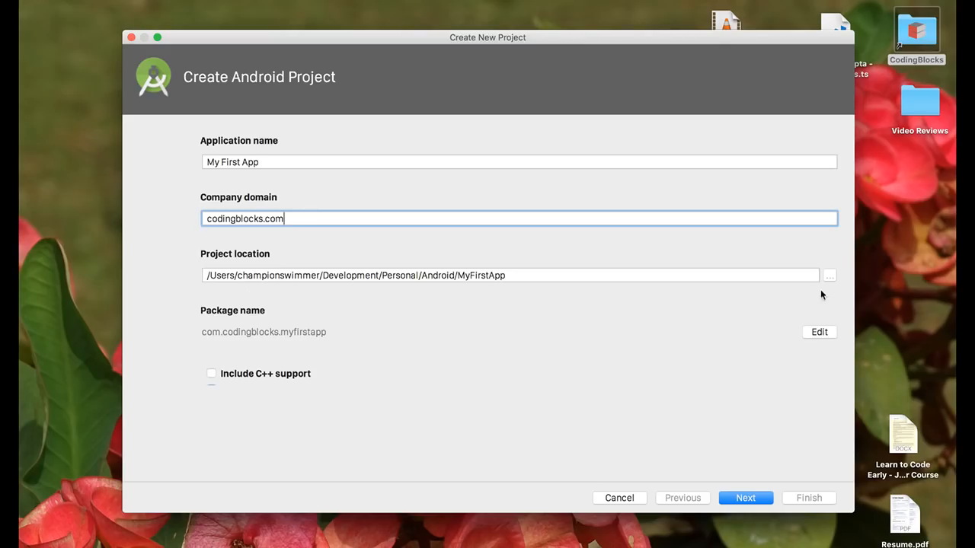
- Set the project location to .../AndroidOnline/01_Intro/MyFirstApp and turn off Kotlin support
{"action": "left_click", "coordinate": [828, 274]}
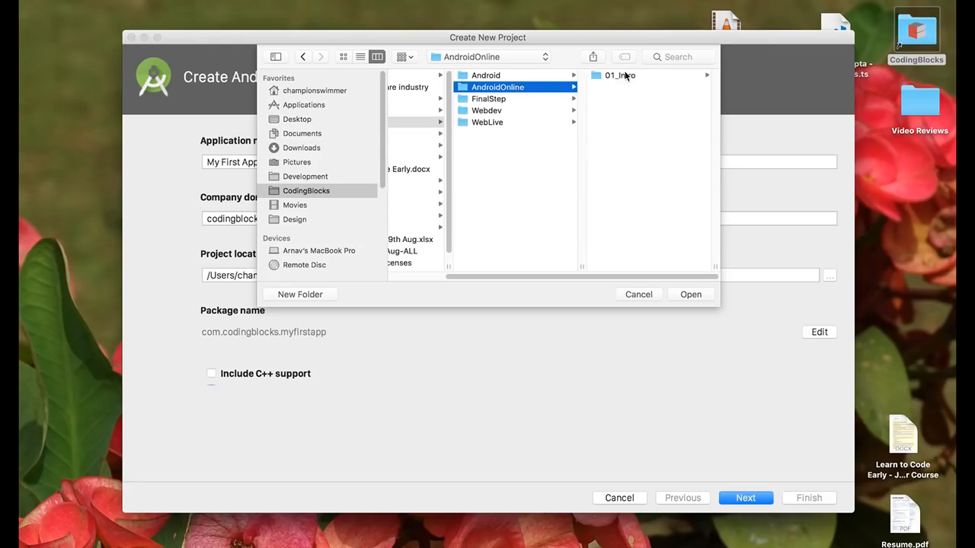
{"action": "left_click", "coordinate": [690, 294]}
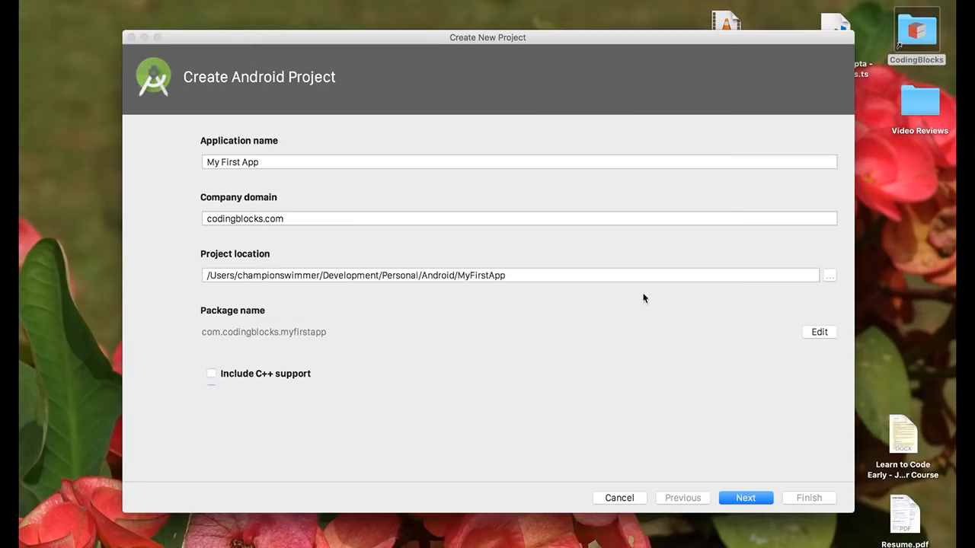
{"action": "type", "text": "/Users/championswimmer/CodingBlocks/Courses/AndroidOnline/01_Intro/My"}
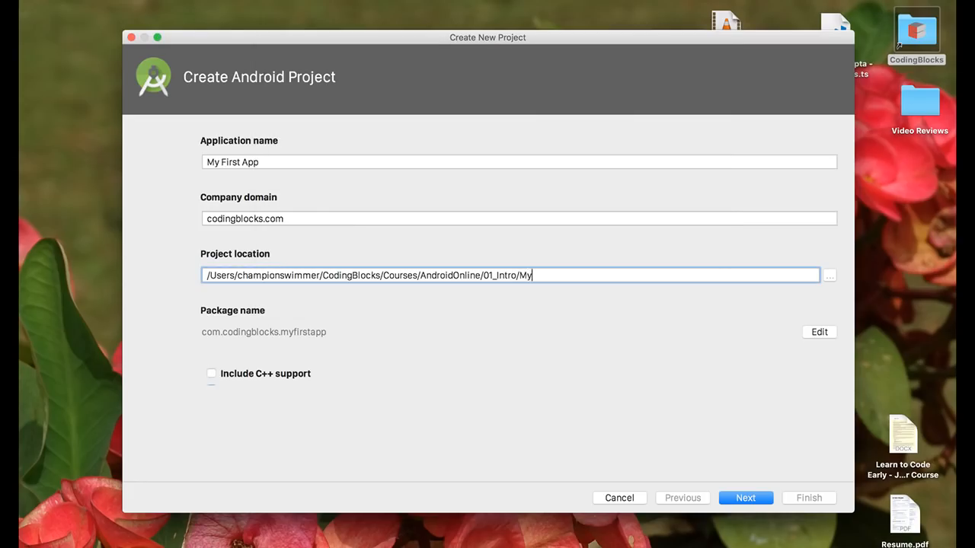
{"action": "type", "text": "FirstApp"}
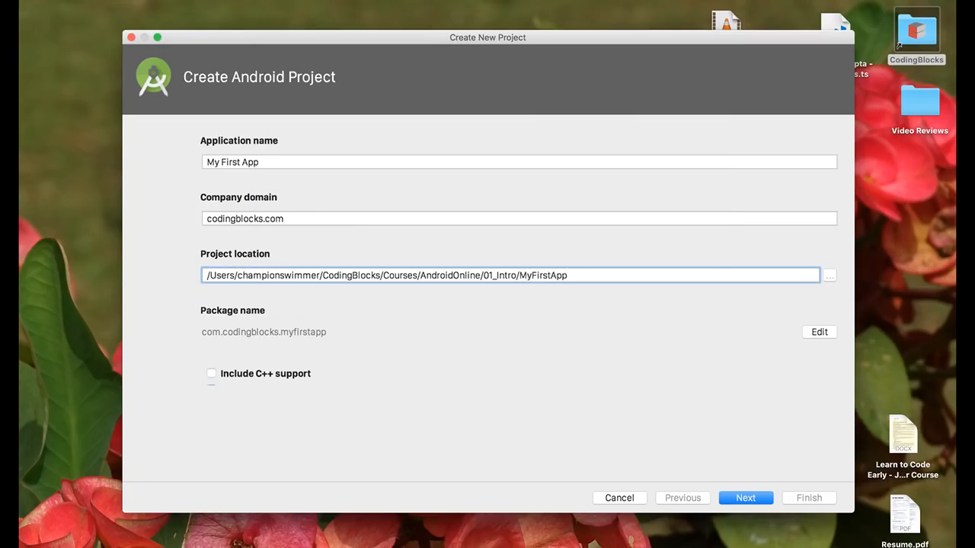
{"action": "left_click", "coordinate": [212, 390]}
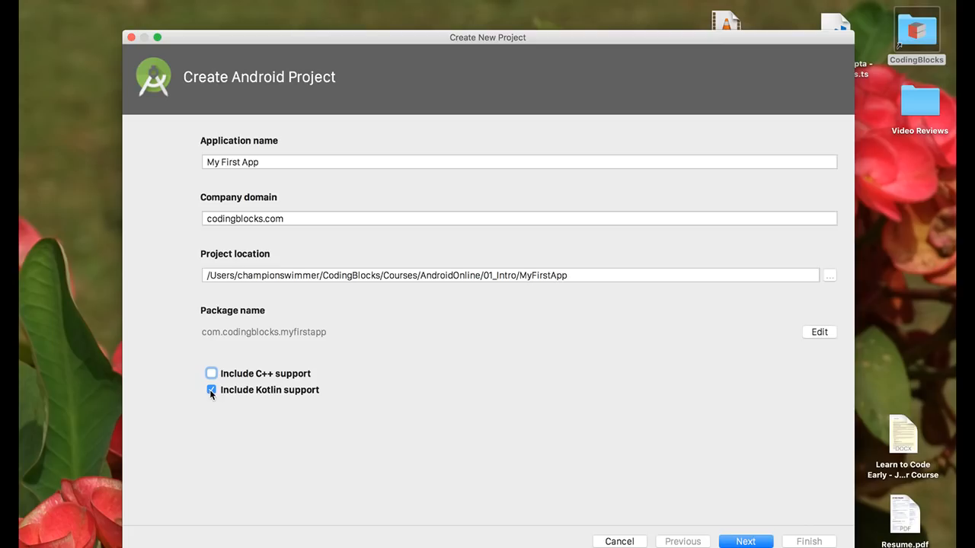
{"action": "left_click", "coordinate": [210, 390]}
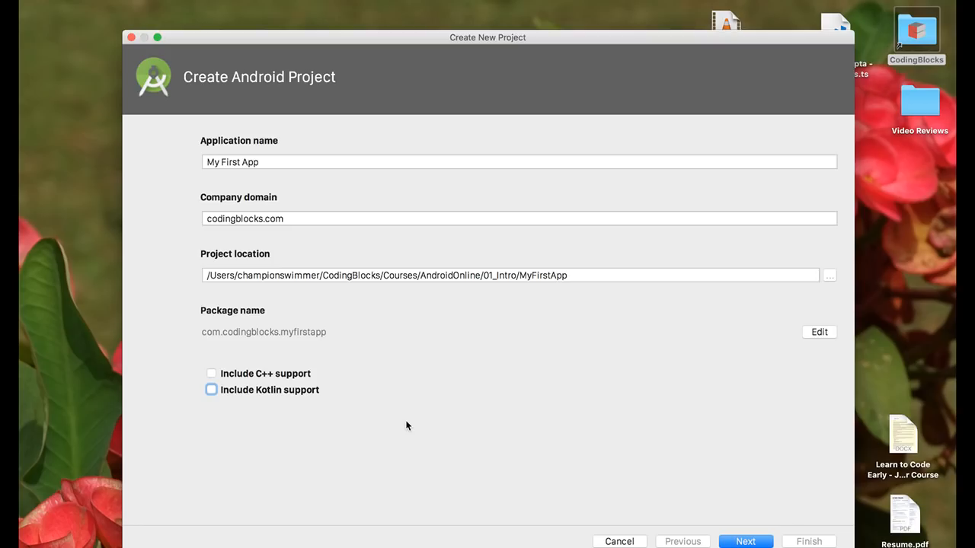
{"action": "mouse_move", "coordinate": [378, 393]}
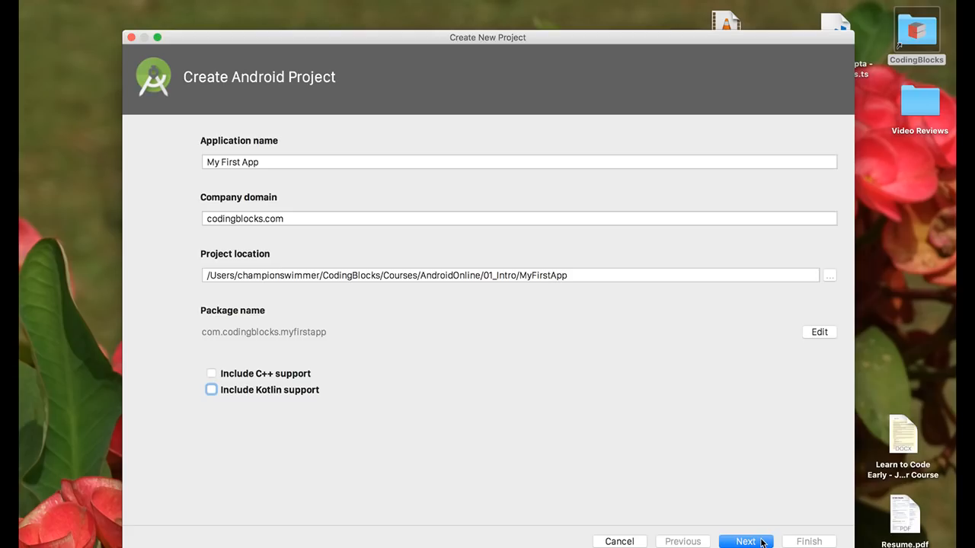
- Advance the wizard to the Target Android Devices page
{"action": "left_click", "coordinate": [745, 542]}
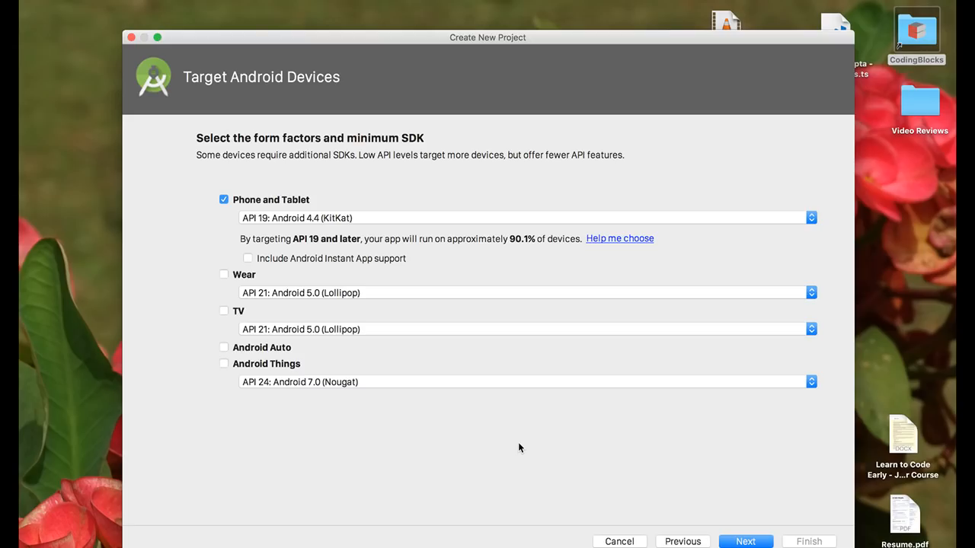
{"action": "mouse_move", "coordinate": [240, 351]}
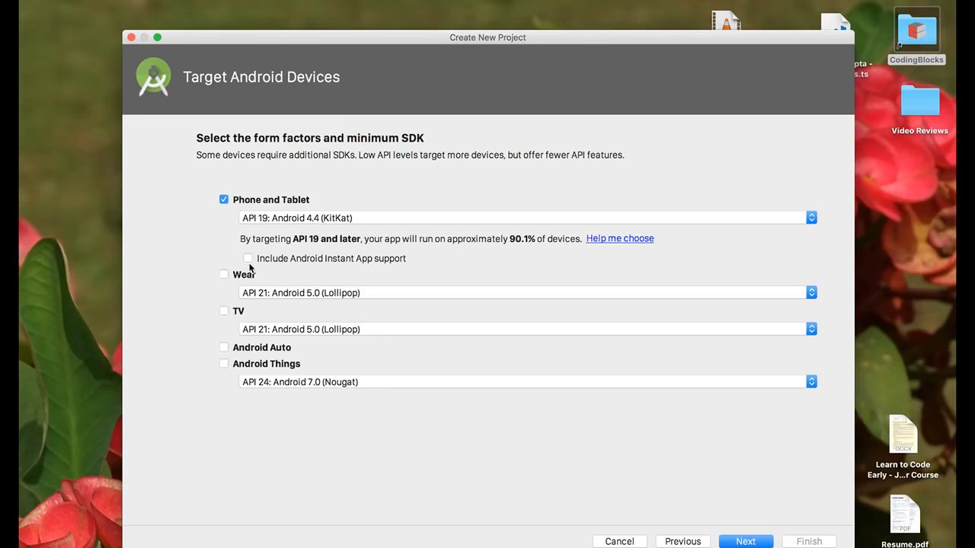
{"action": "mouse_move", "coordinate": [271, 210]}
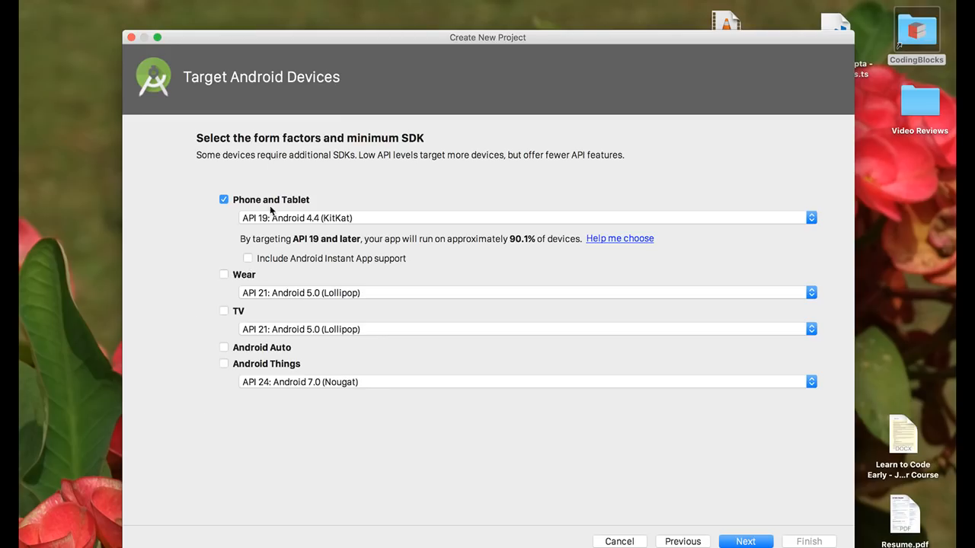
{"action": "mouse_move", "coordinate": [247, 198]}
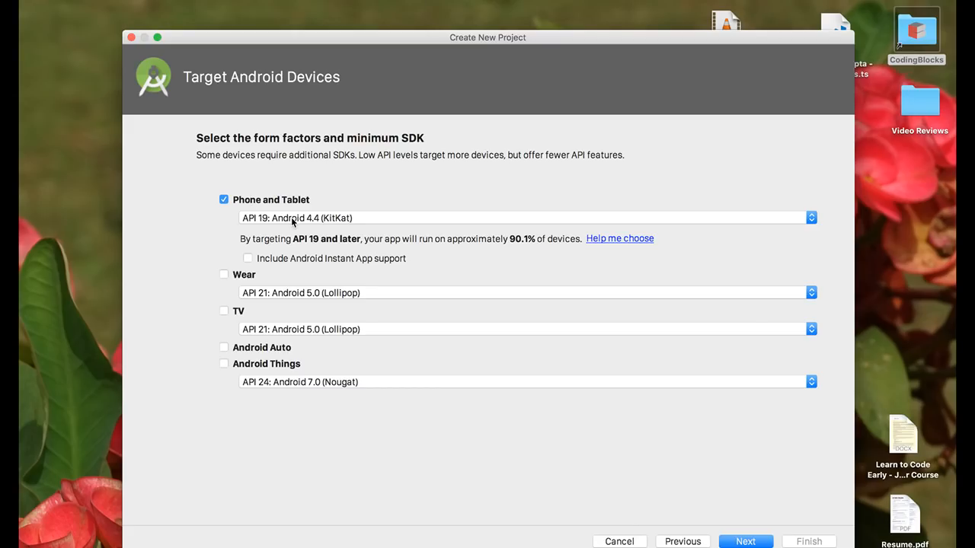
- Set the Phone and Tablet minimum SDK to API 21: Android 5.0 (Lollipop)
{"action": "left_click", "coordinate": [525, 218]}
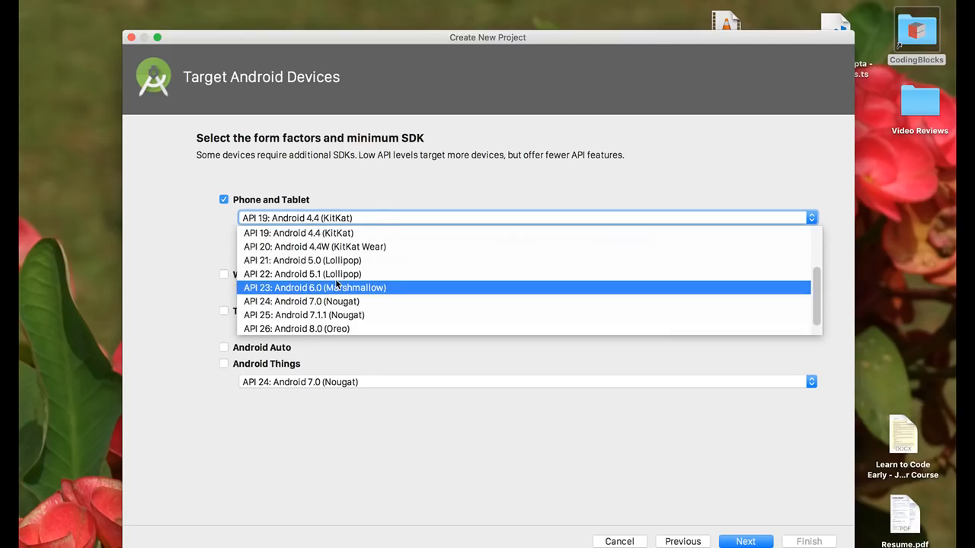
{"action": "mouse_move", "coordinate": [338, 233]}
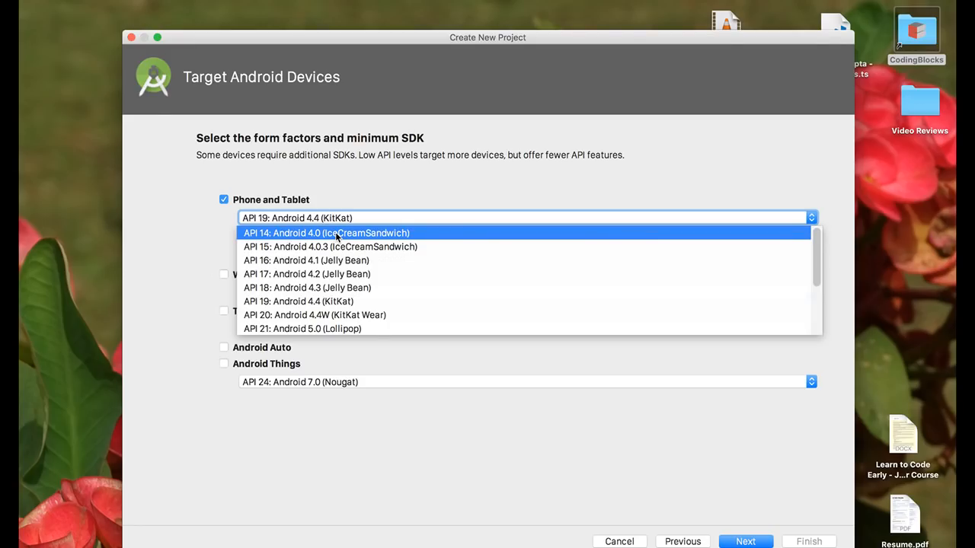
{"action": "mouse_move", "coordinate": [329, 247]}
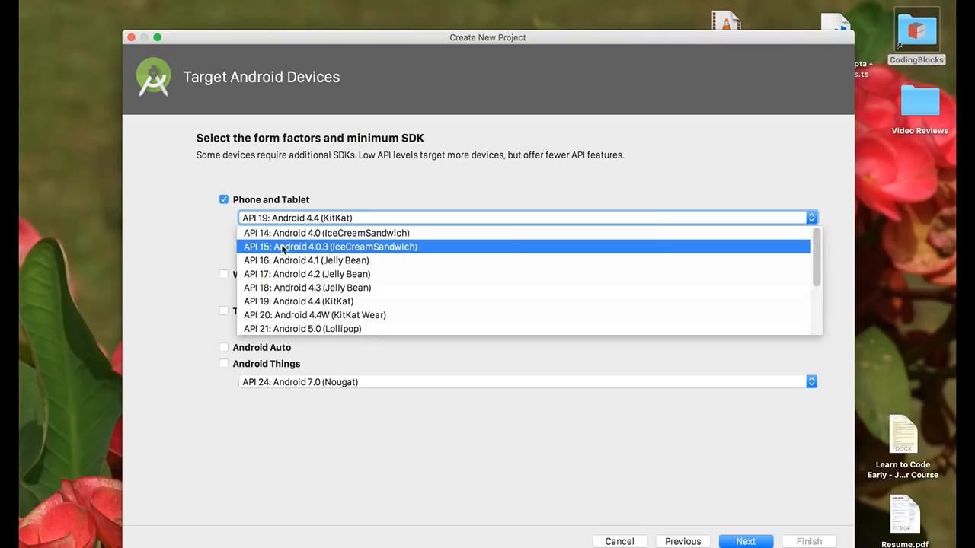
{"action": "scroll", "scroll_direction": "down", "scroll_amount": 3}
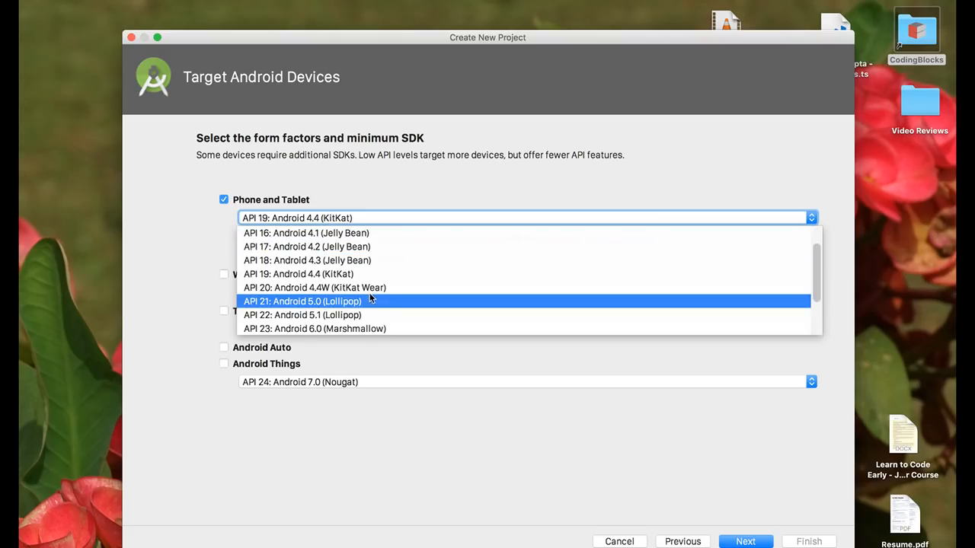
{"action": "left_click", "coordinate": [302, 301]}
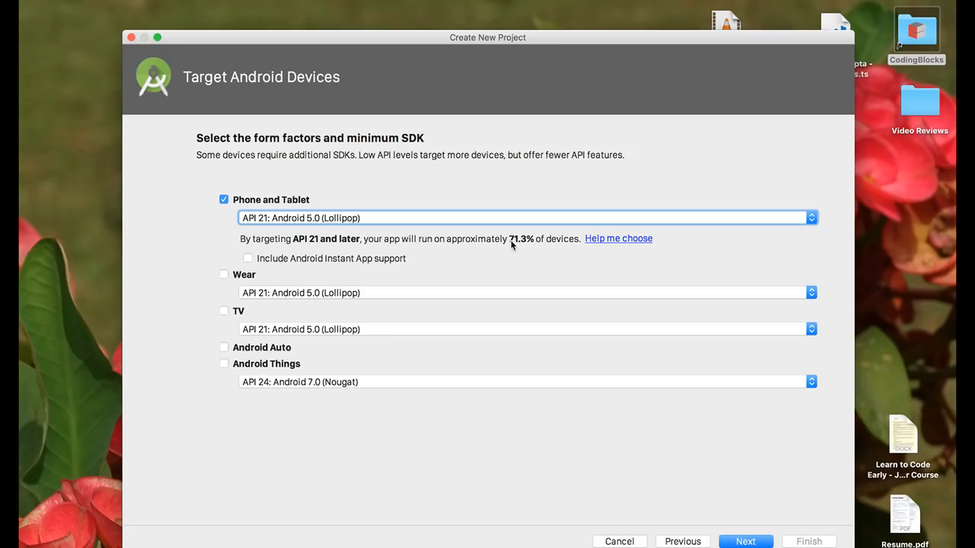
{"action": "mouse_move", "coordinate": [515, 245]}
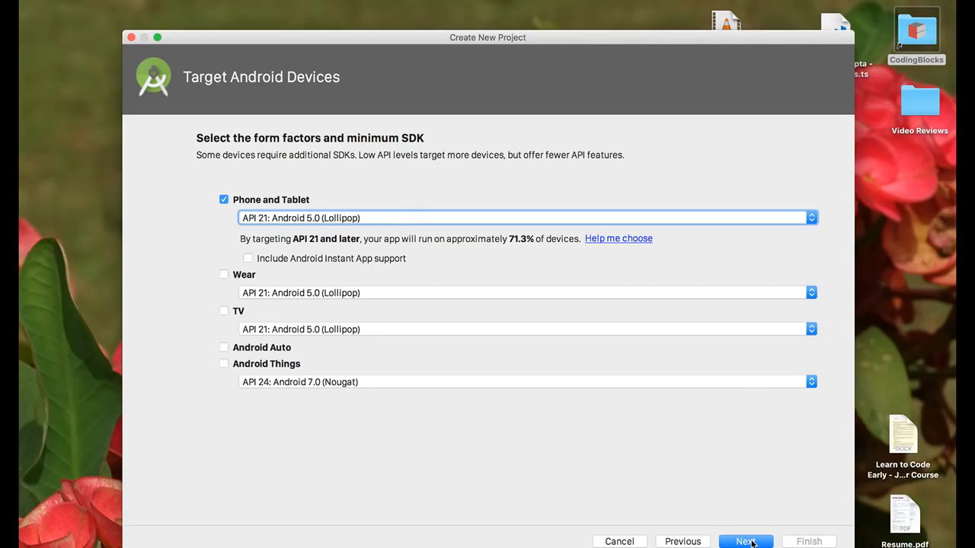
- Browse the activity templates, including Add No Activity, Google Maps and Settings Activity
{"action": "left_click", "coordinate": [745, 542]}
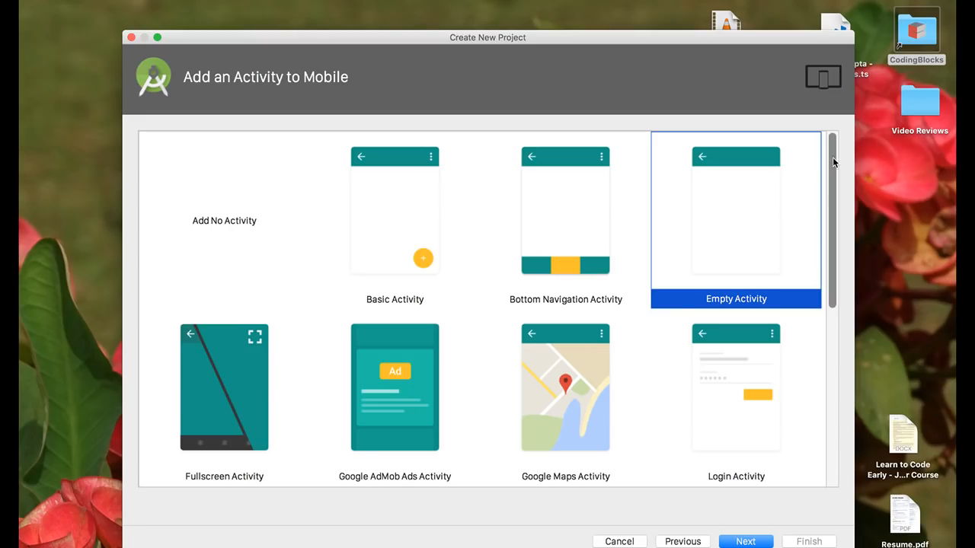
{"action": "scroll", "scroll_direction": "down", "scroll_amount": 3}
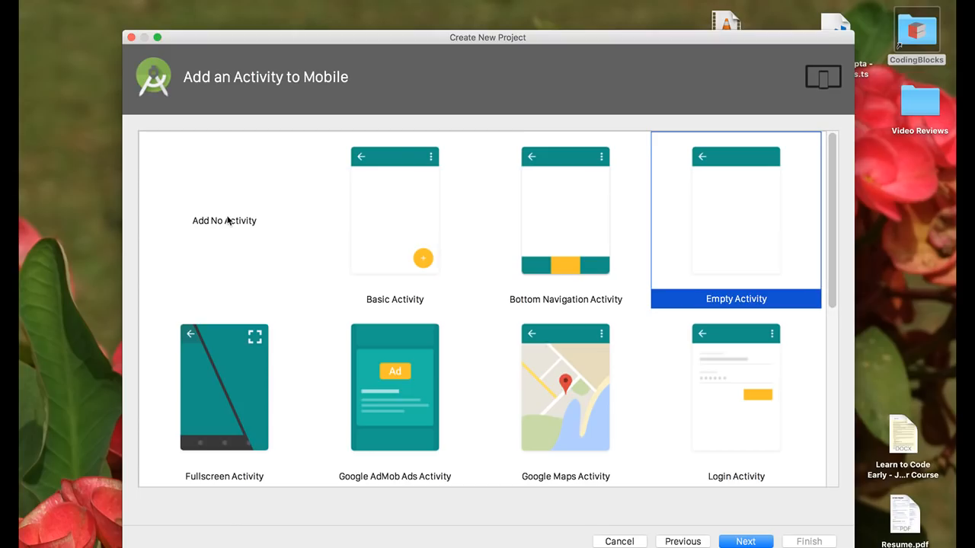
{"action": "left_click", "coordinate": [224, 220]}
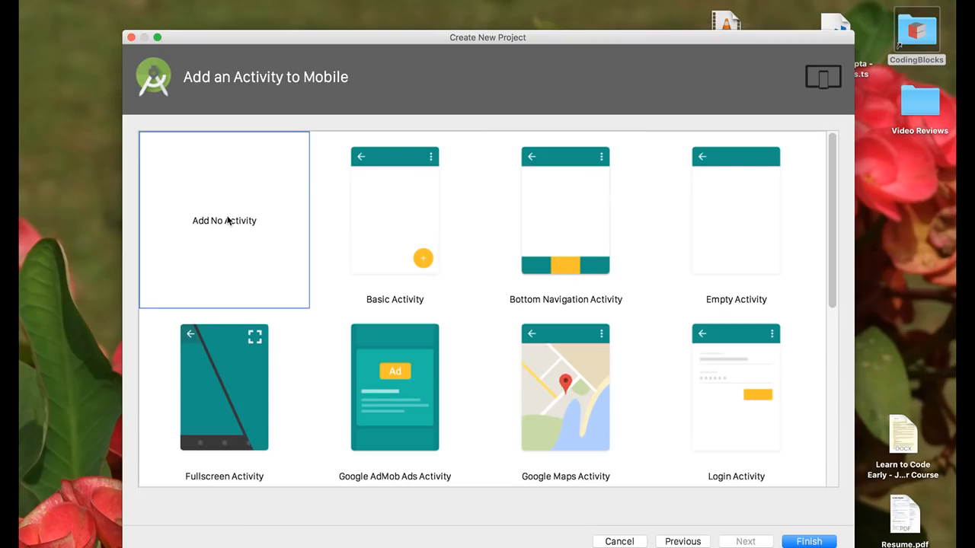
{"action": "scroll", "scroll_direction": "down", "scroll_amount": 3}
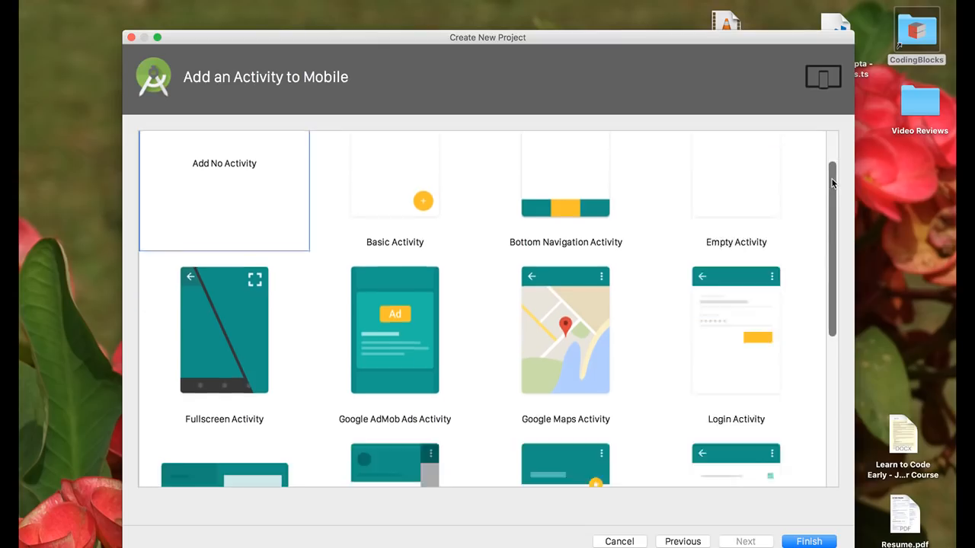
{"action": "scroll", "scroll_direction": "down", "scroll_amount": 3}
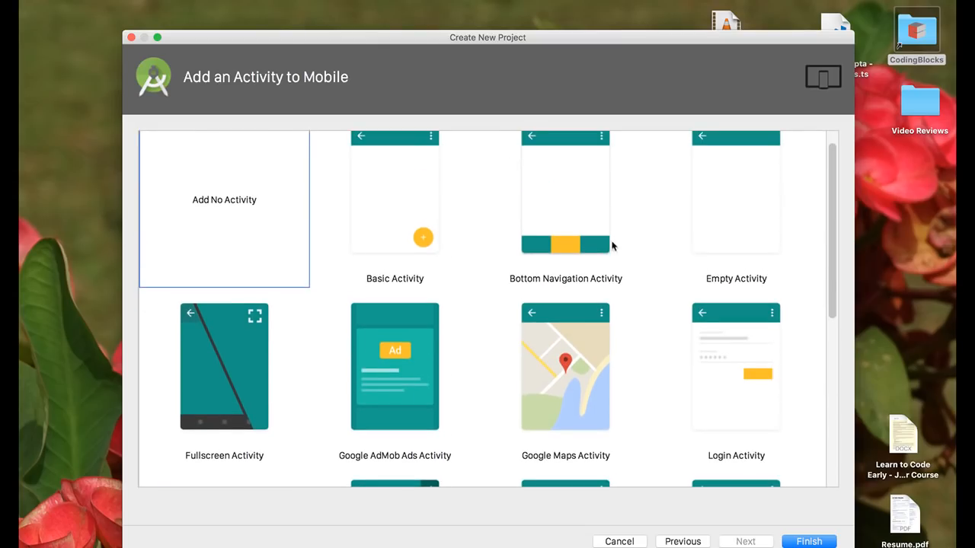
{"action": "left_click", "coordinate": [735, 211]}
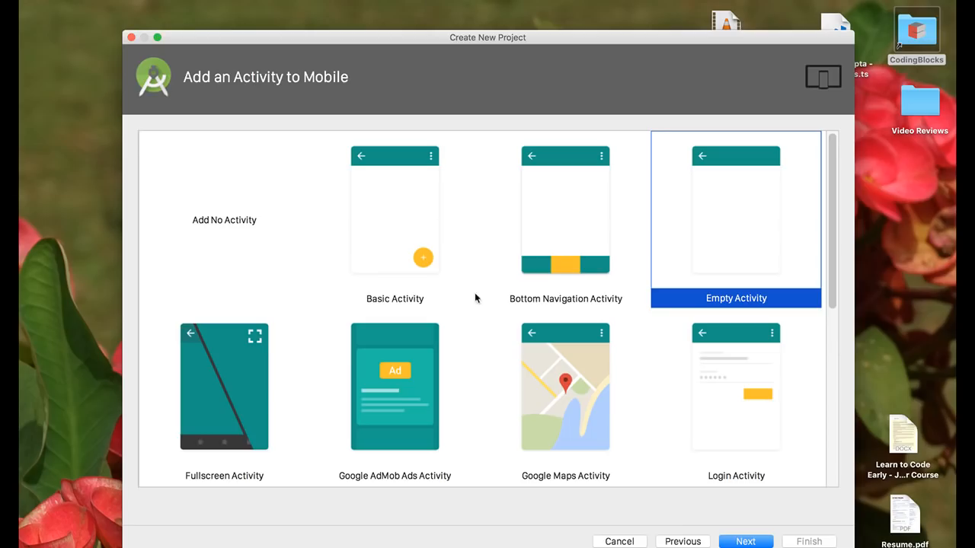
{"action": "scroll", "scroll_direction": "down", "scroll_amount": 3}
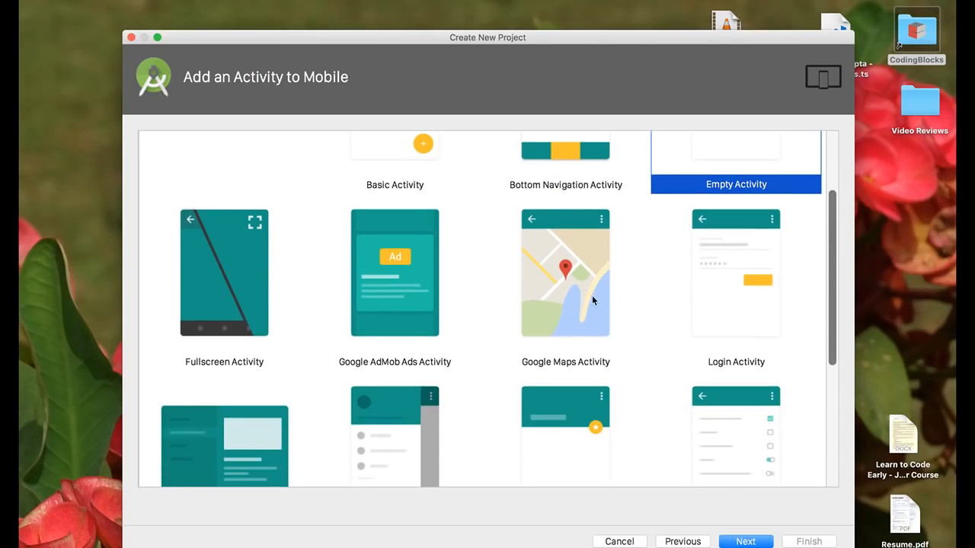
{"action": "left_click", "coordinate": [565, 273]}
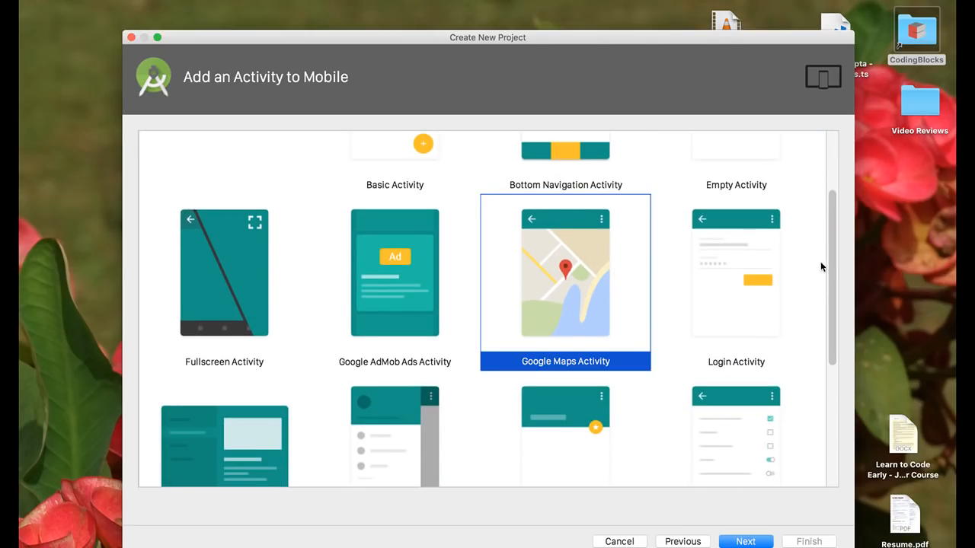
{"action": "scroll", "scroll_direction": "down", "scroll_amount": 3}
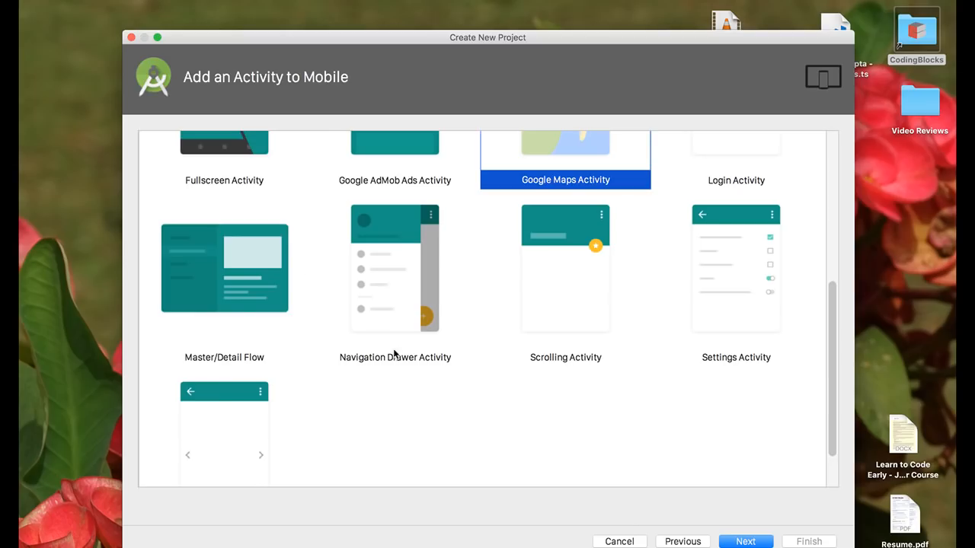
{"action": "left_click", "coordinate": [736, 268]}
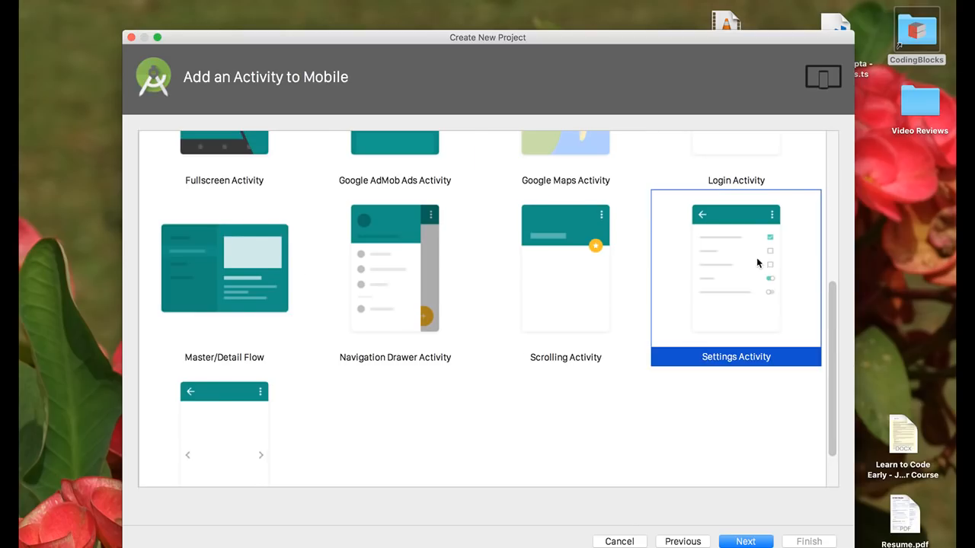
{"action": "scroll", "scroll_direction": "up", "scroll_amount": 3}
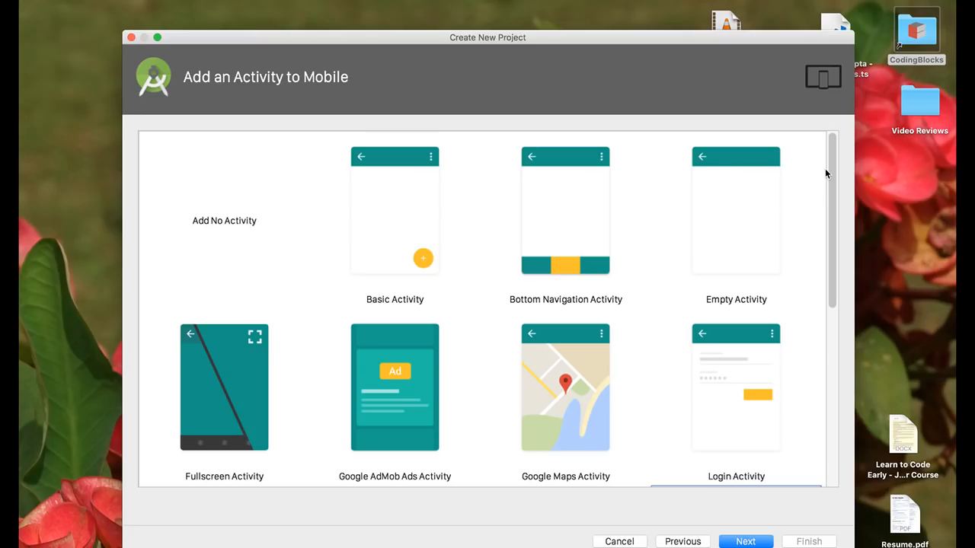
- Choose the Empty Activity template and continue to activity configuration
{"action": "left_click", "coordinate": [736, 213]}
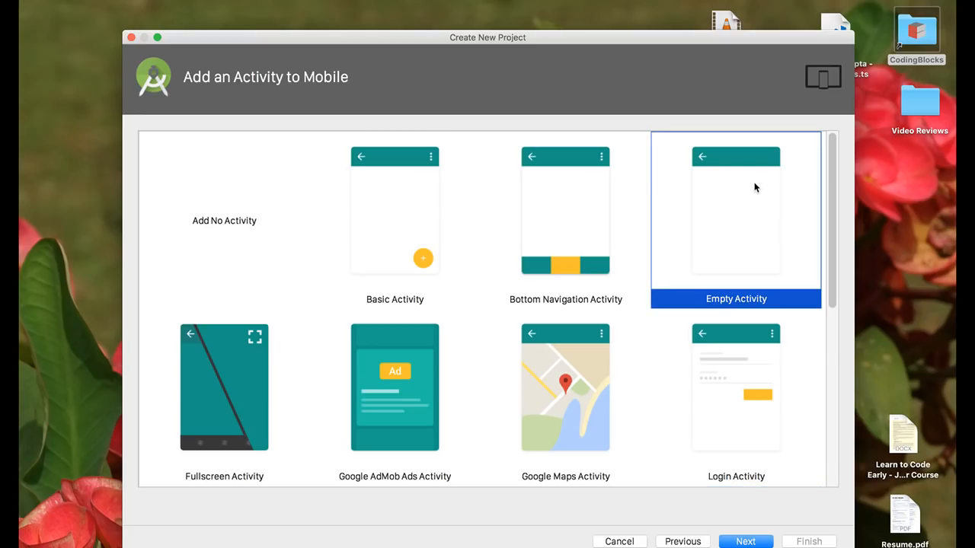
{"action": "left_click", "coordinate": [747, 543]}
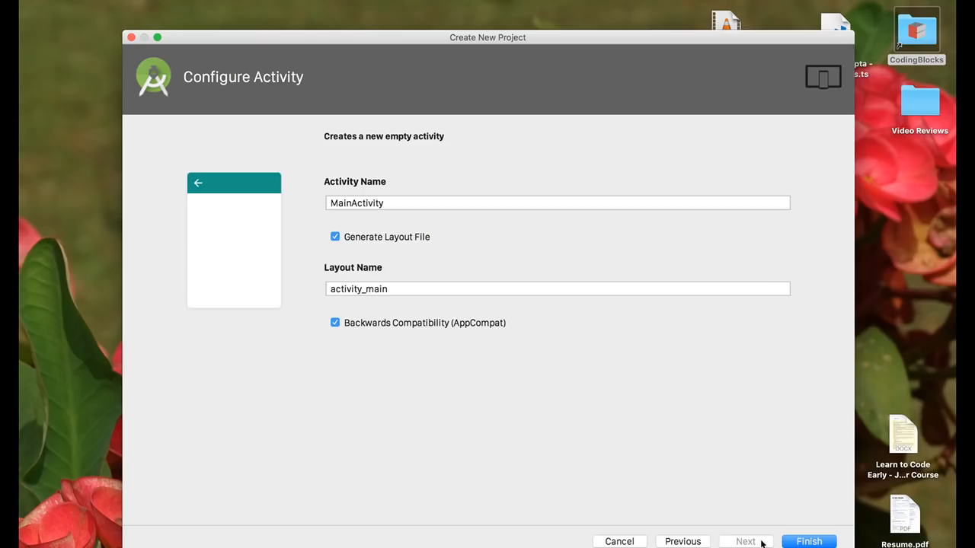
{"action": "left_click", "coordinate": [558, 203]}
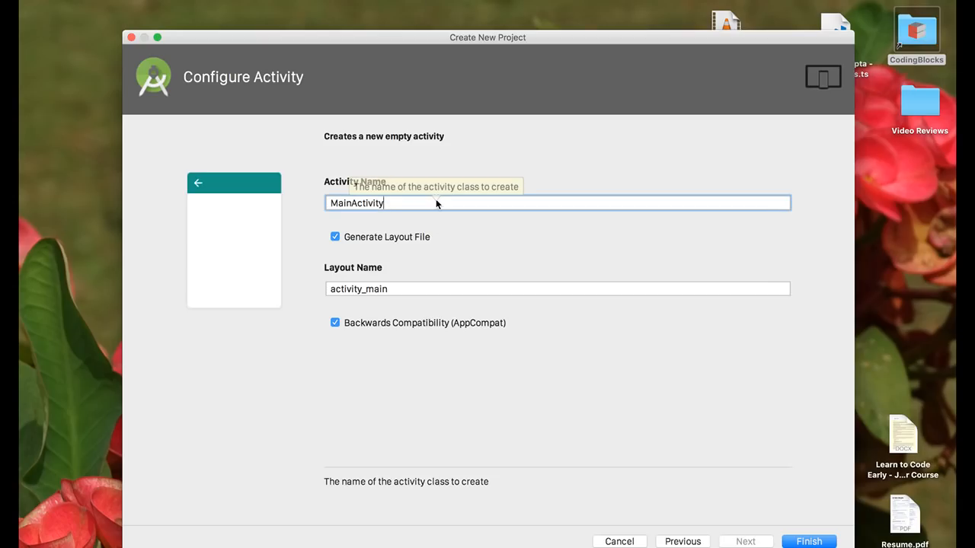
{"action": "mouse_move", "coordinate": [436, 203]}
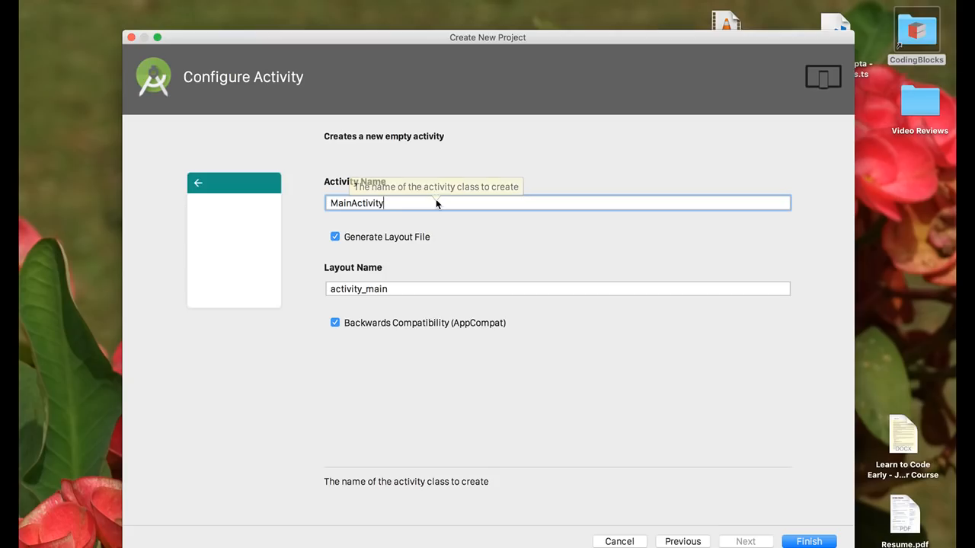
{"action": "mouse_move", "coordinate": [436, 201]}
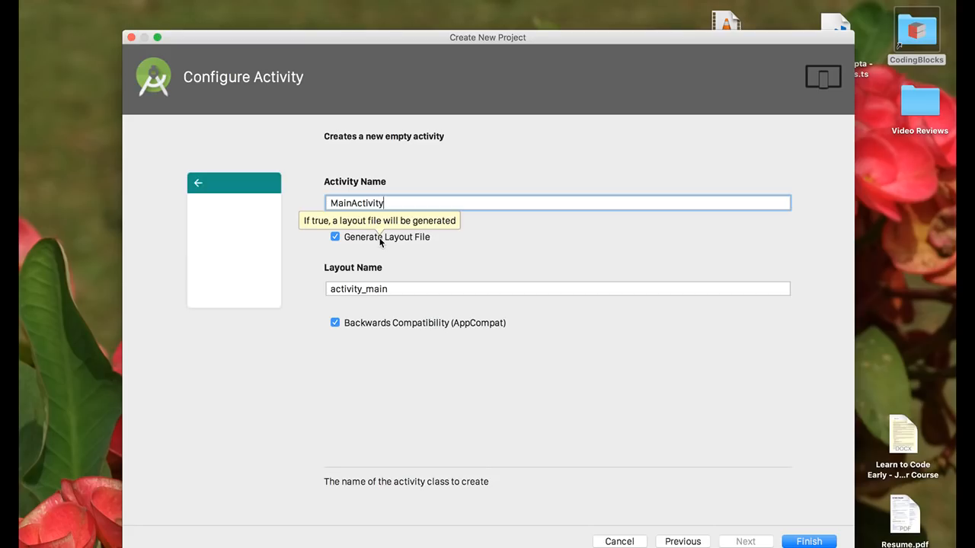
{"action": "mouse_move", "coordinate": [381, 242]}
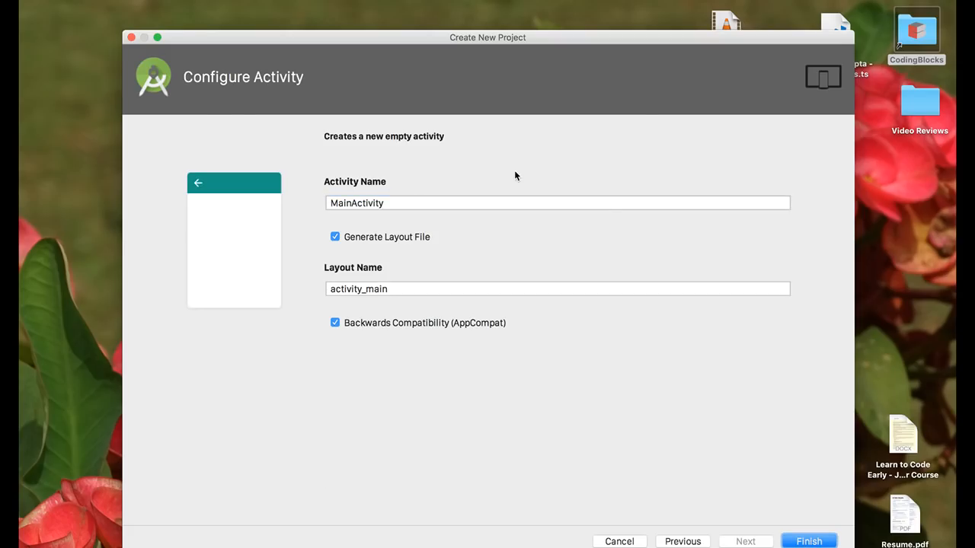
{"action": "left_click", "coordinate": [809, 542]}
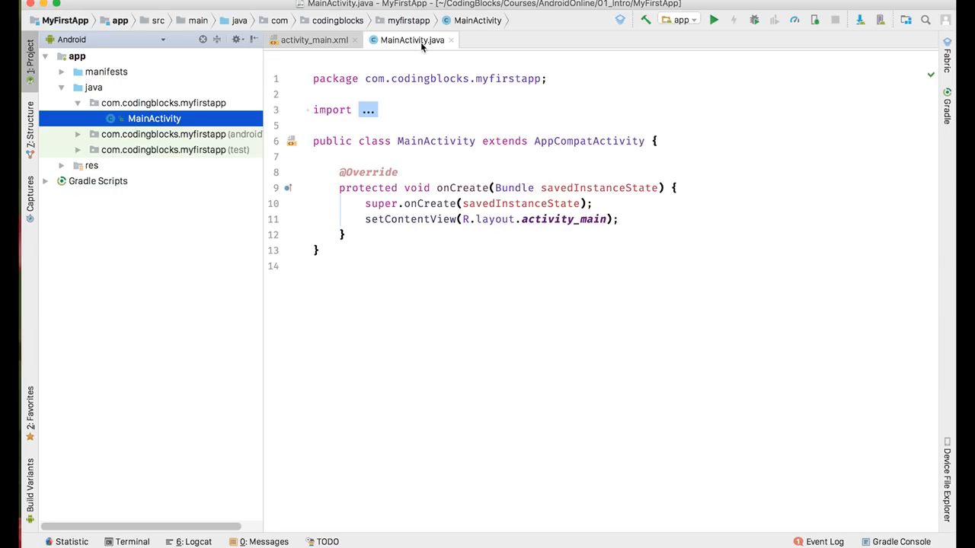
- Show activity_main.xml in Text mode with the project tree hidden and the preview visible
{"action": "left_click", "coordinate": [369, 110]}
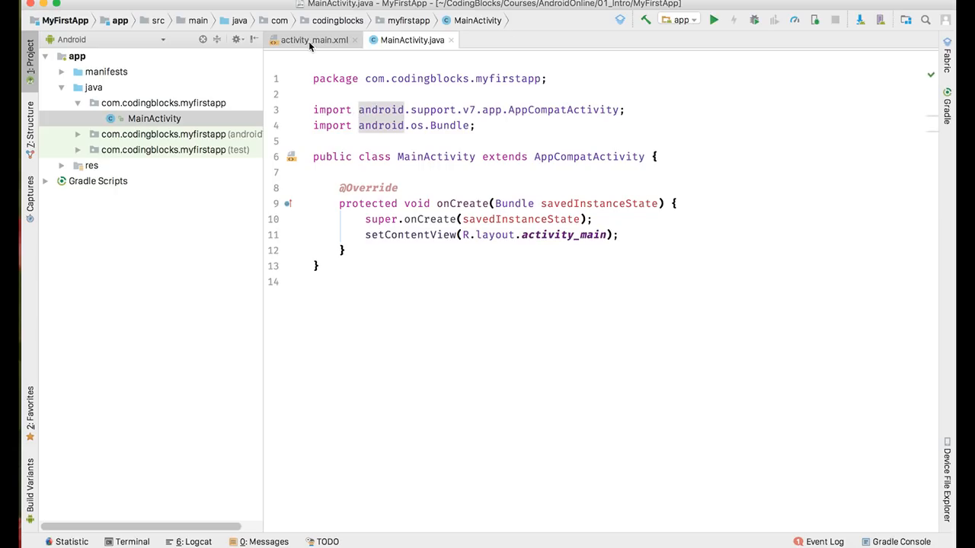
{"action": "left_click", "coordinate": [314, 39]}
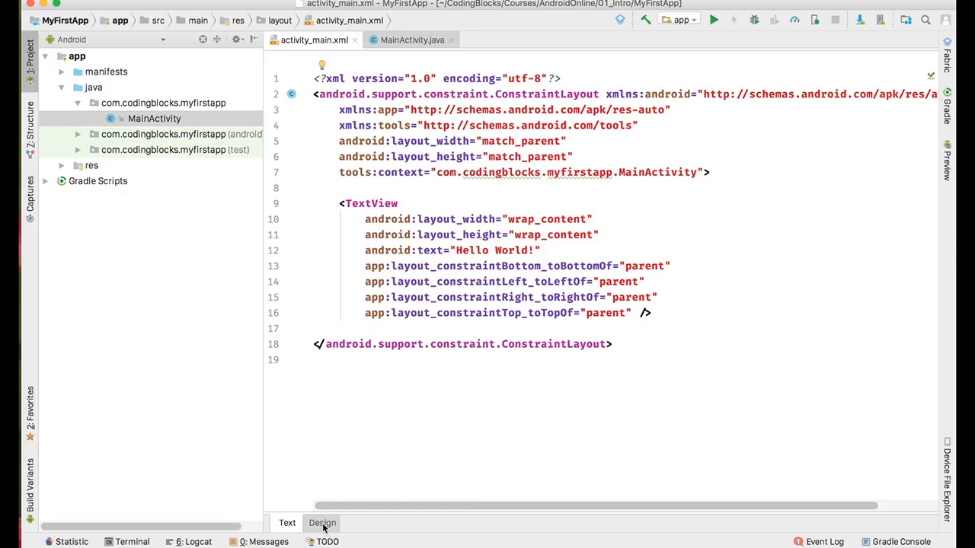
{"action": "left_click", "coordinate": [321, 524]}
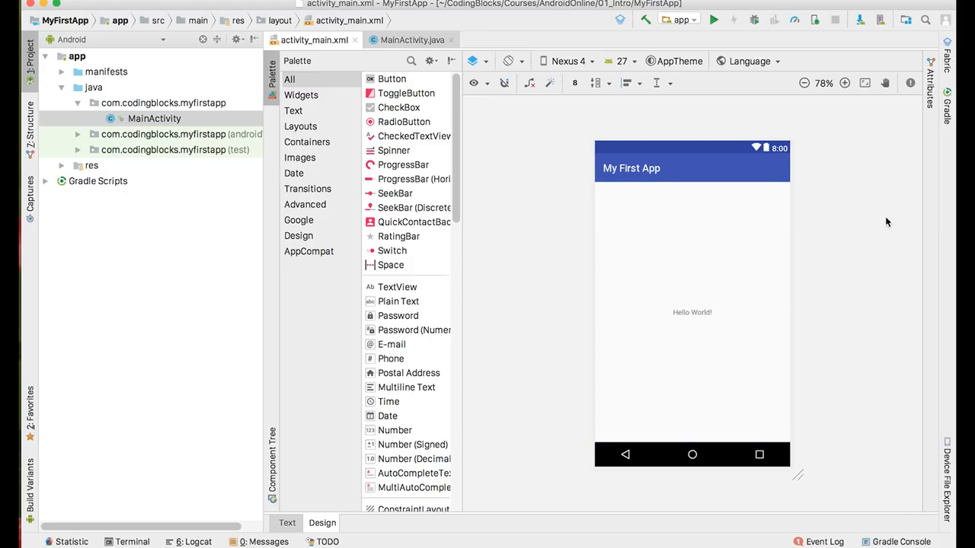
{"action": "mouse_move", "coordinate": [288, 510]}
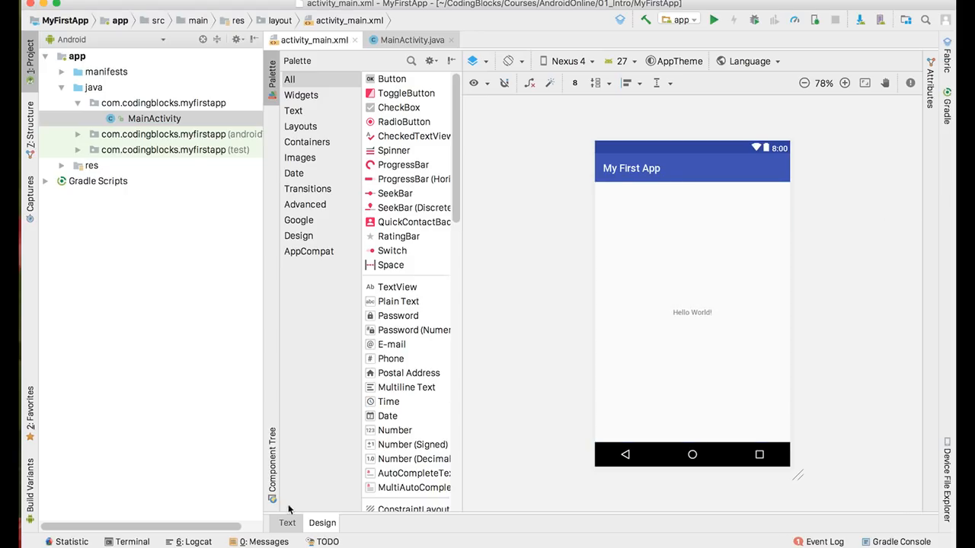
{"action": "left_click", "coordinate": [286, 524]}
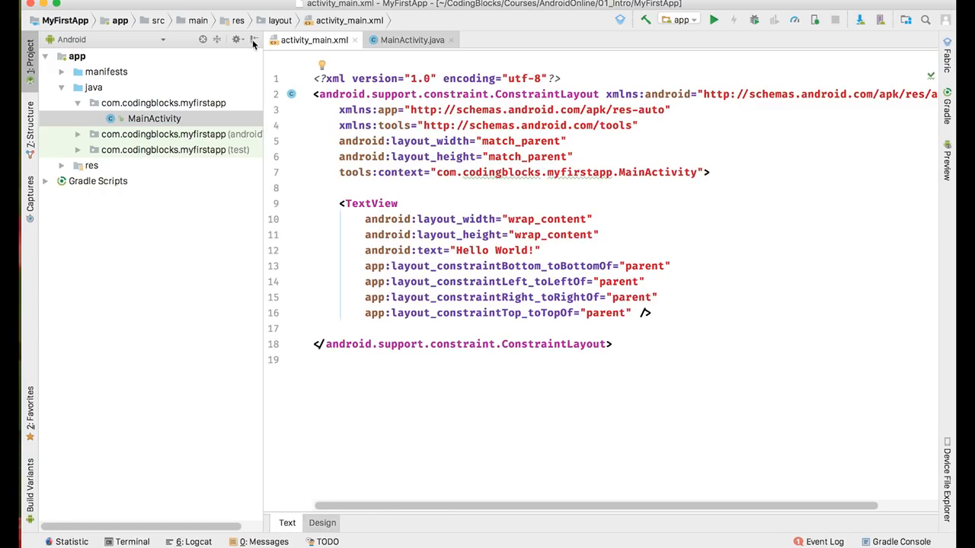
{"action": "left_click", "coordinate": [948, 160]}
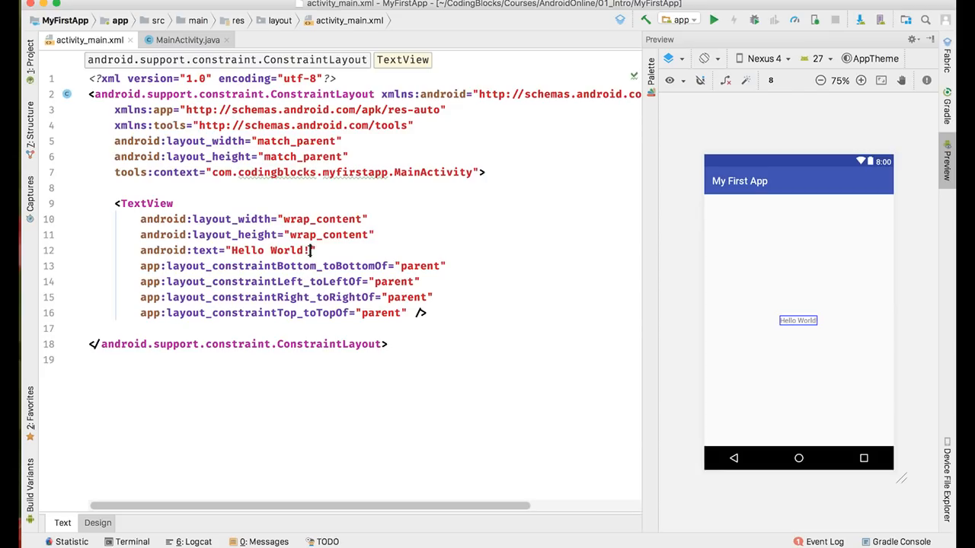
- Change the TextView's android:text from 'Hello World!' to 'Hello Student !!!'
{"action": "double_click", "coordinate": [271, 250]}
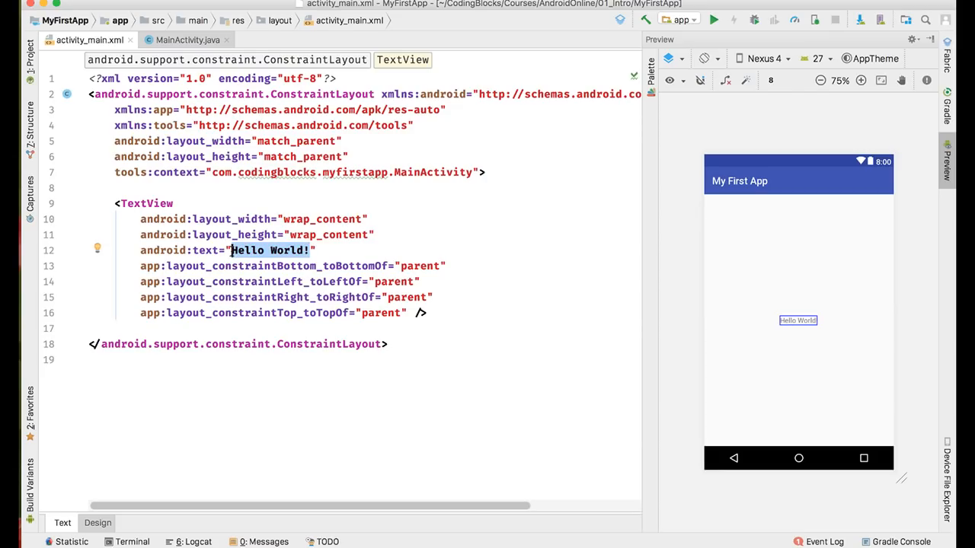
{"action": "type", "text": "Hello"}
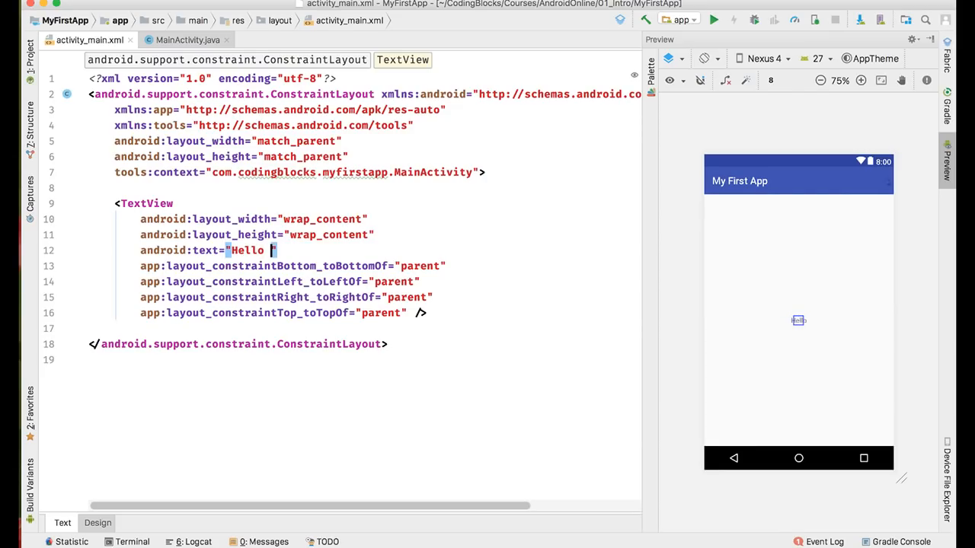
{"action": "type", "text": "Stud"}
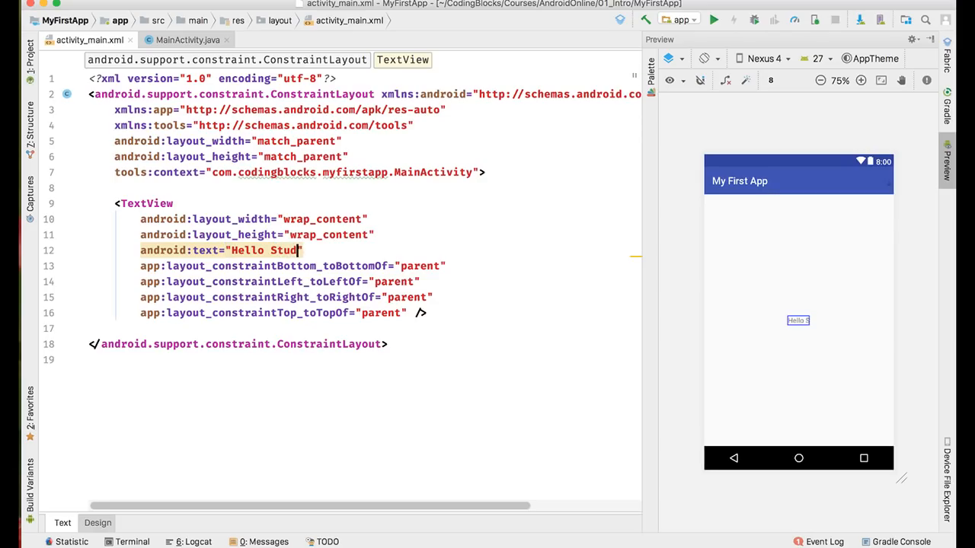
{"action": "type", "text": "ent !!"}
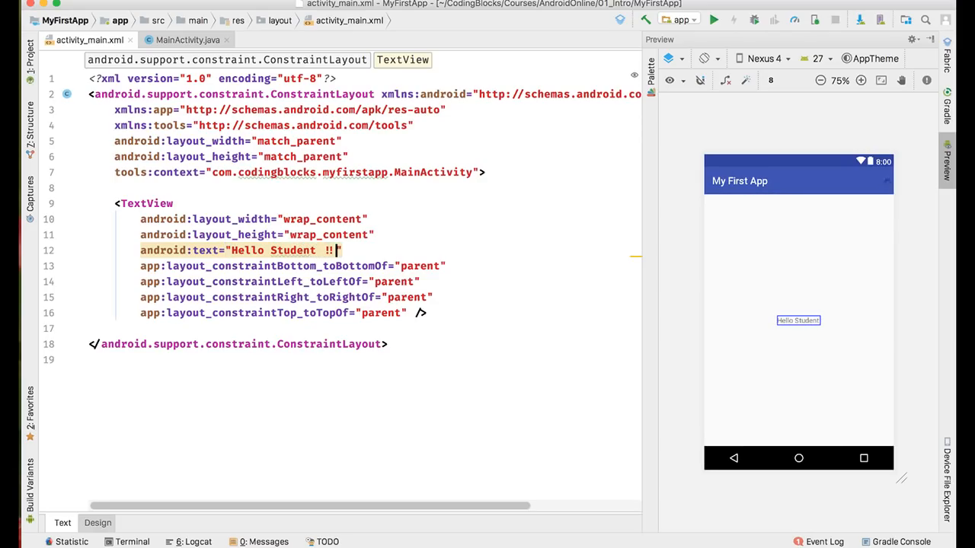
{"action": "type", "text": "!"}
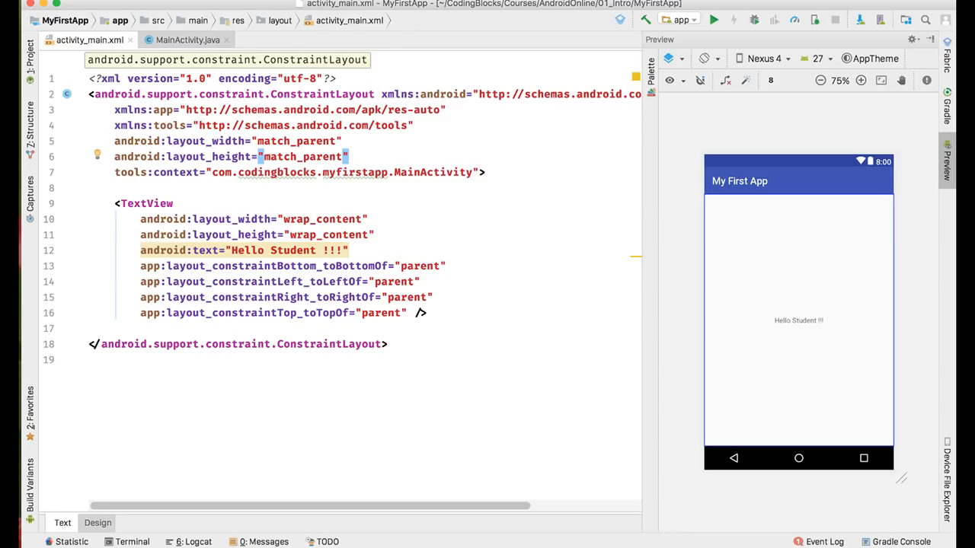
{"action": "left_click", "coordinate": [460, 6]}
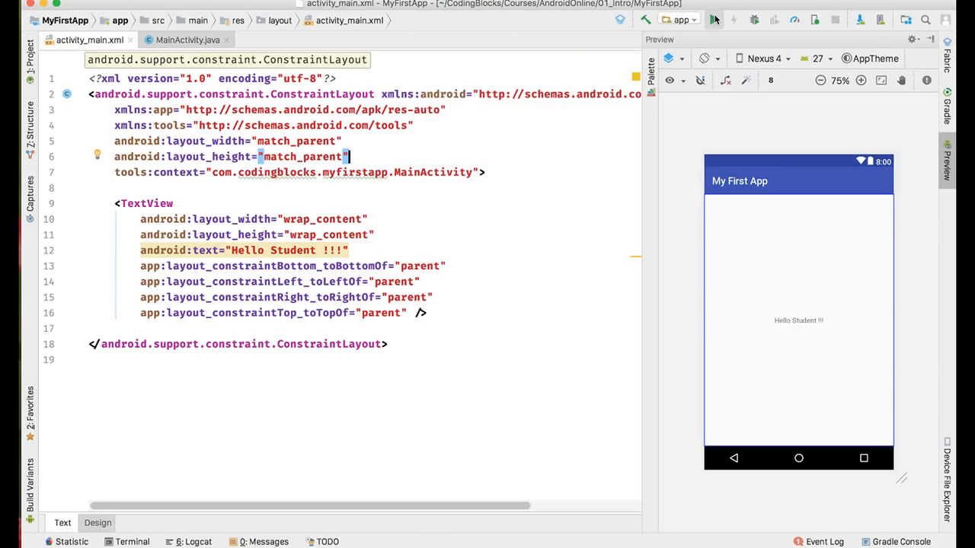
{"action": "mouse_move", "coordinate": [713, 18]}
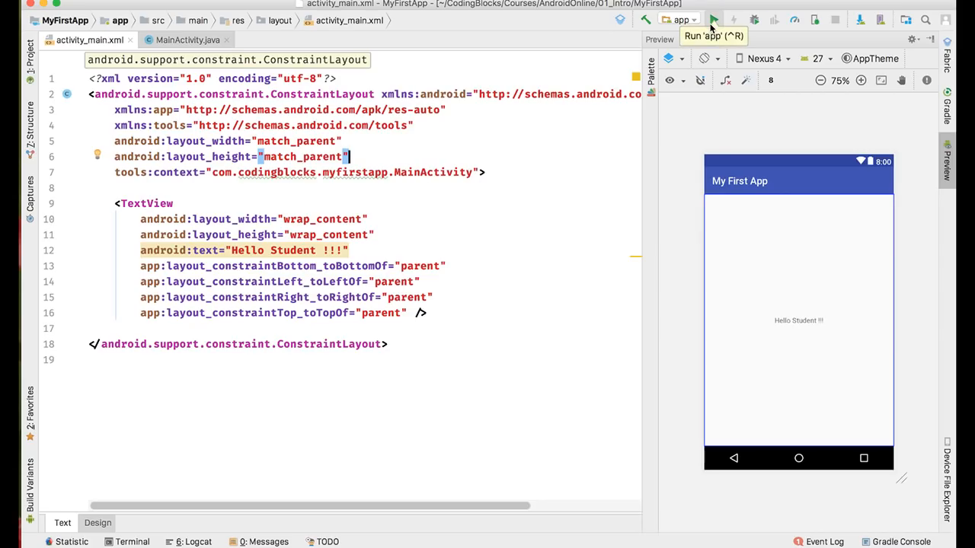
{"action": "mouse_move", "coordinate": [713, 23]}
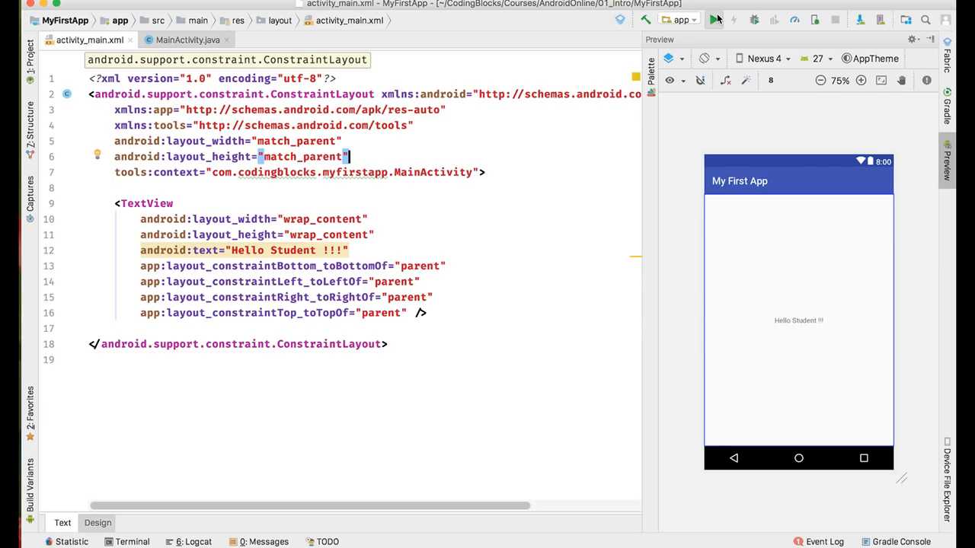
- Run the app and deploy it to the connected Sony E6653 phone
{"action": "left_click", "coordinate": [714, 20]}
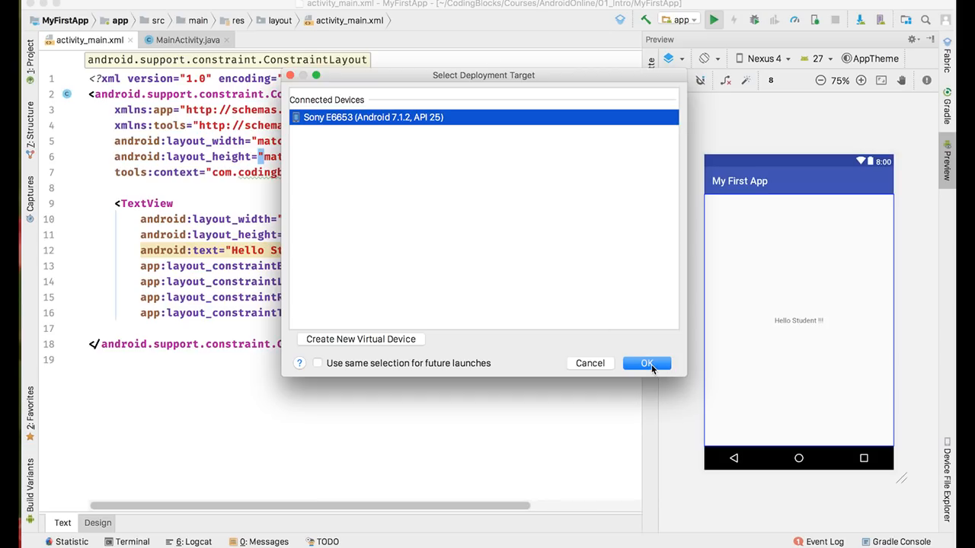
{"action": "mouse_move", "coordinate": [557, 247]}
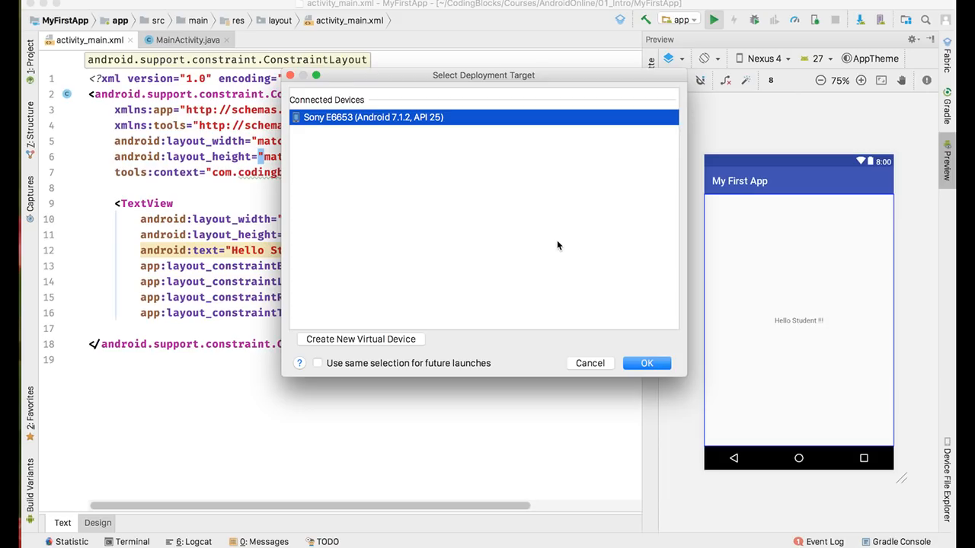
{"action": "left_click", "coordinate": [646, 362]}
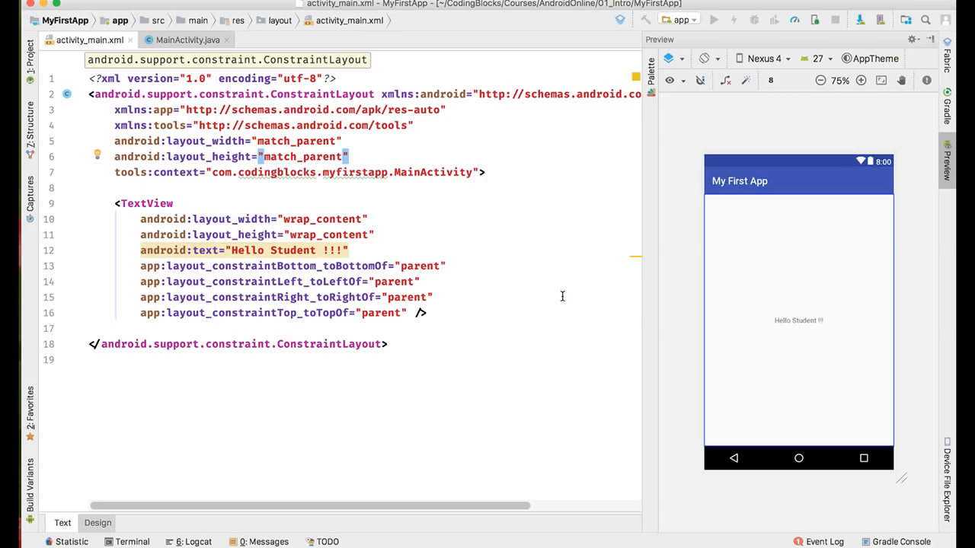
- Confirm the Sony E6653 as the target and view the running app showing 'Hello Student !!!'
{"action": "left_click", "coordinate": [713, 20]}
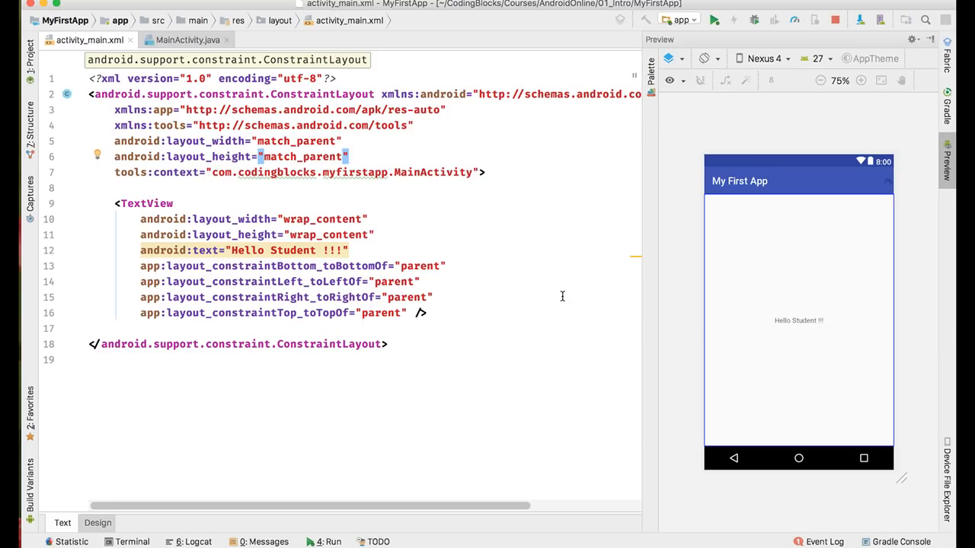
{"action": "mouse_move", "coordinate": [505, 428]}
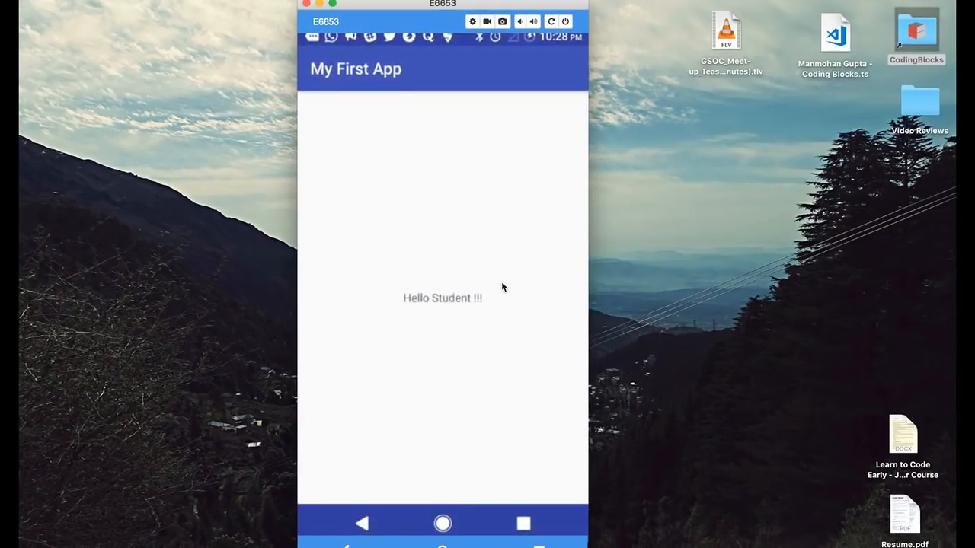
{"action": "mouse_move", "coordinate": [433, 225]}
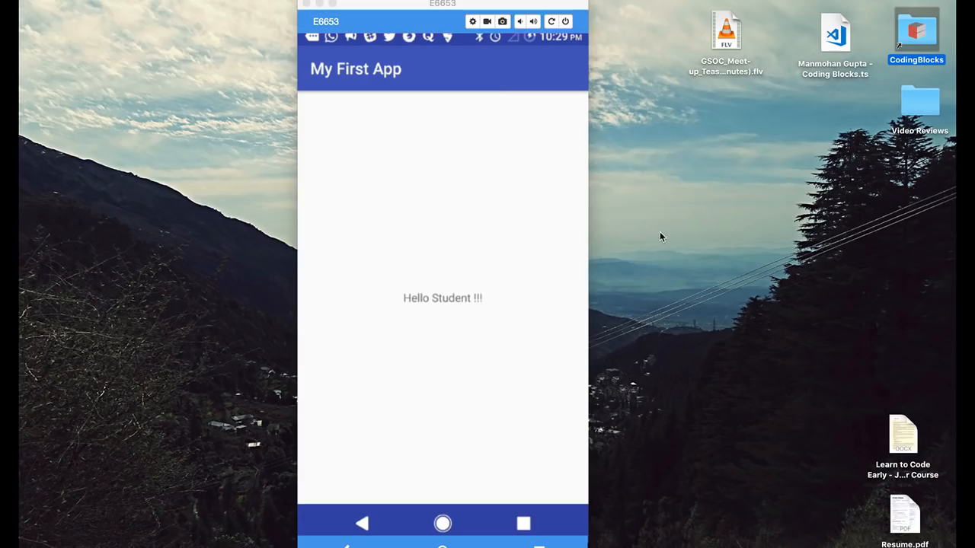
{"action": "mouse_move", "coordinate": [449, 265]}
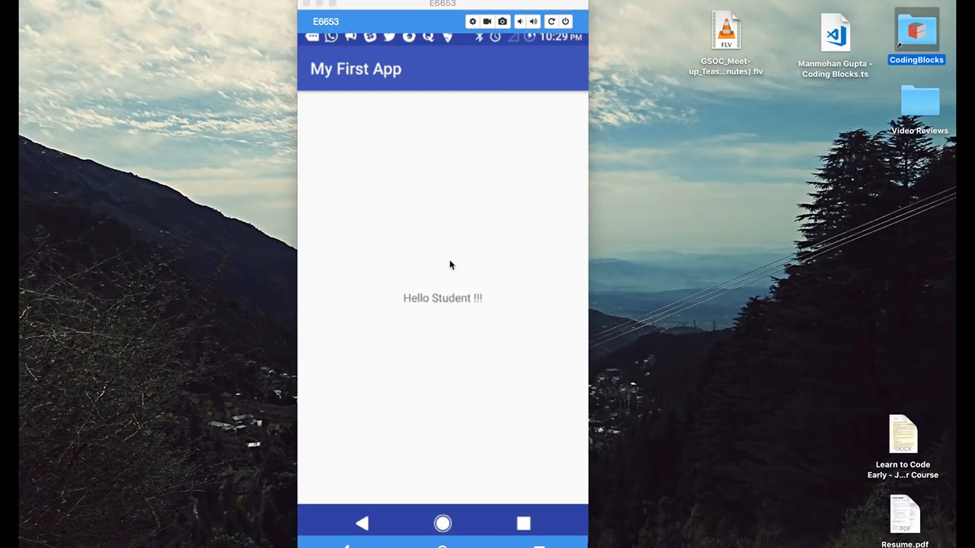
{"action": "mouse_move", "coordinate": [457, 312]}
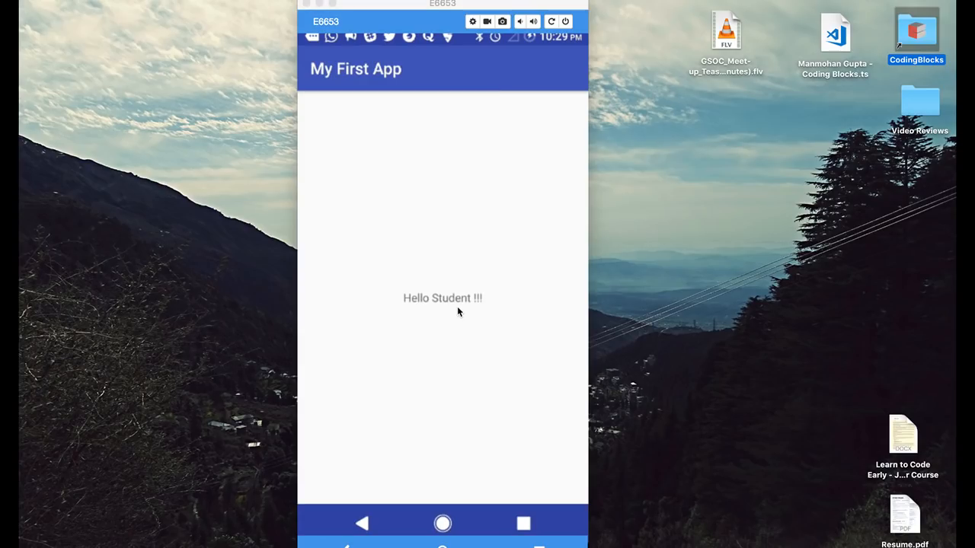
{"action": "mouse_move", "coordinate": [405, 300]}
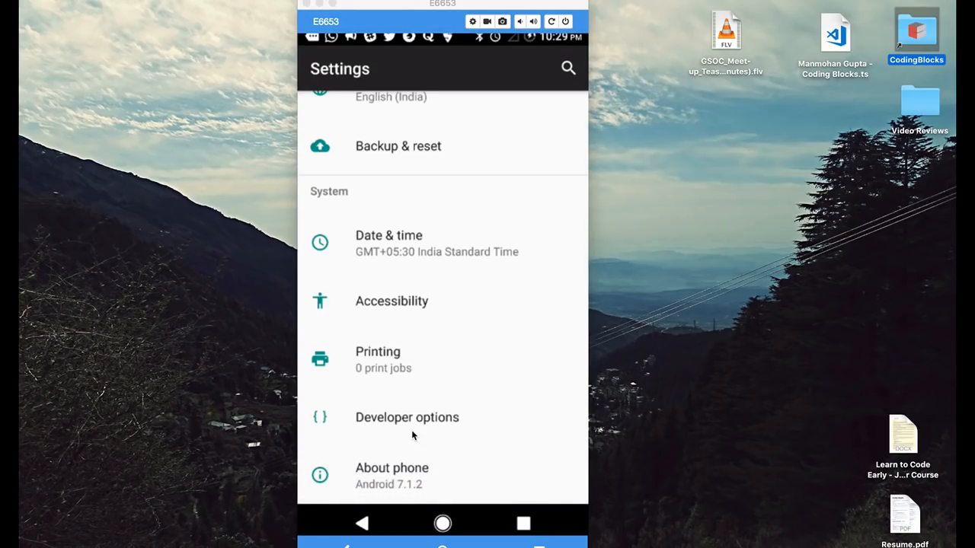
- On the mirrored phone, go into Developer options and scroll to the Debugging section
{"action": "left_click", "coordinate": [406, 418]}
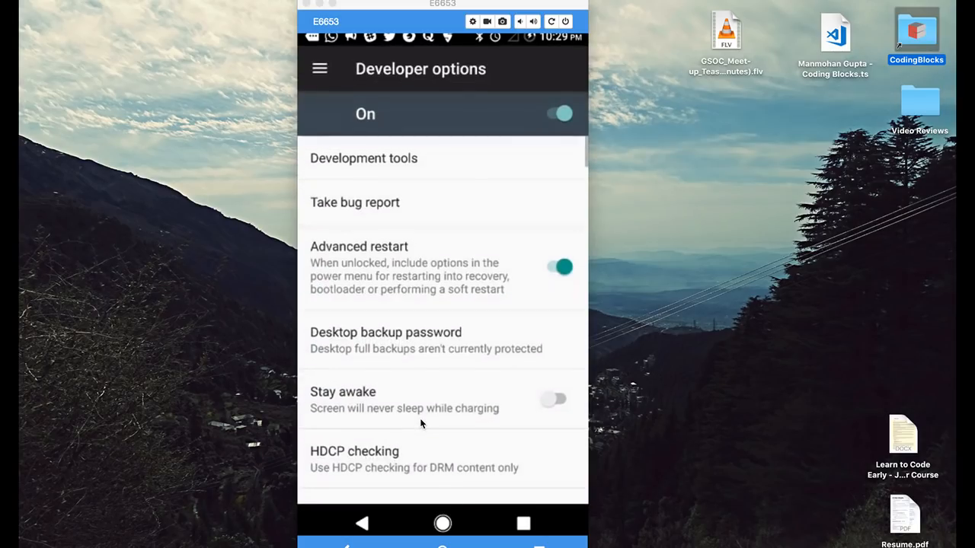
{"action": "scroll", "scroll_direction": "down", "scroll_amount": 3}
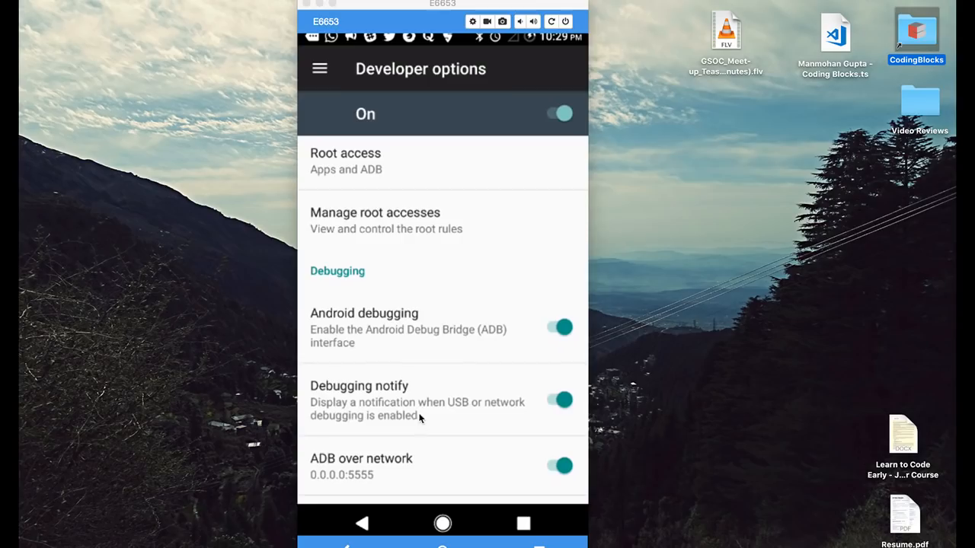
{"action": "mouse_move", "coordinate": [467, 338]}
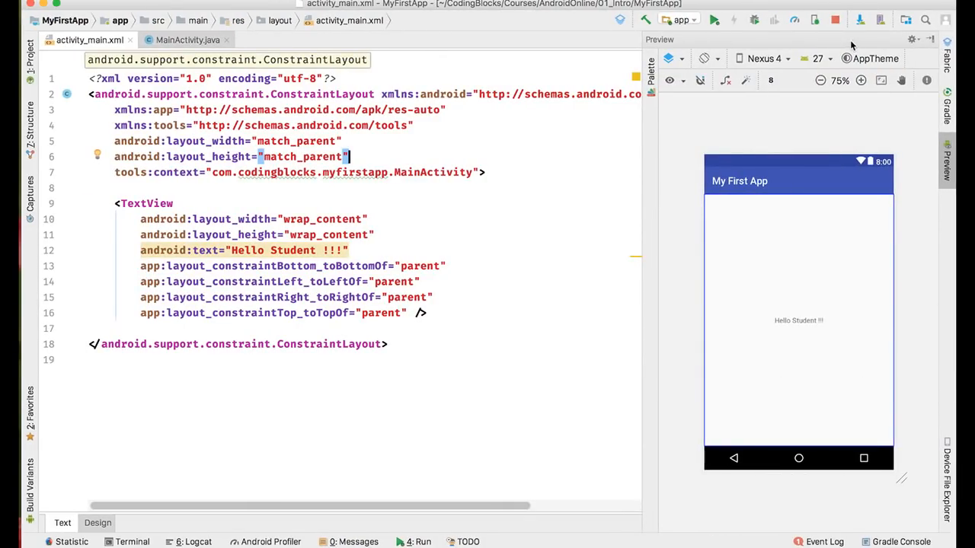
{"action": "mouse_move", "coordinate": [540, 162]}
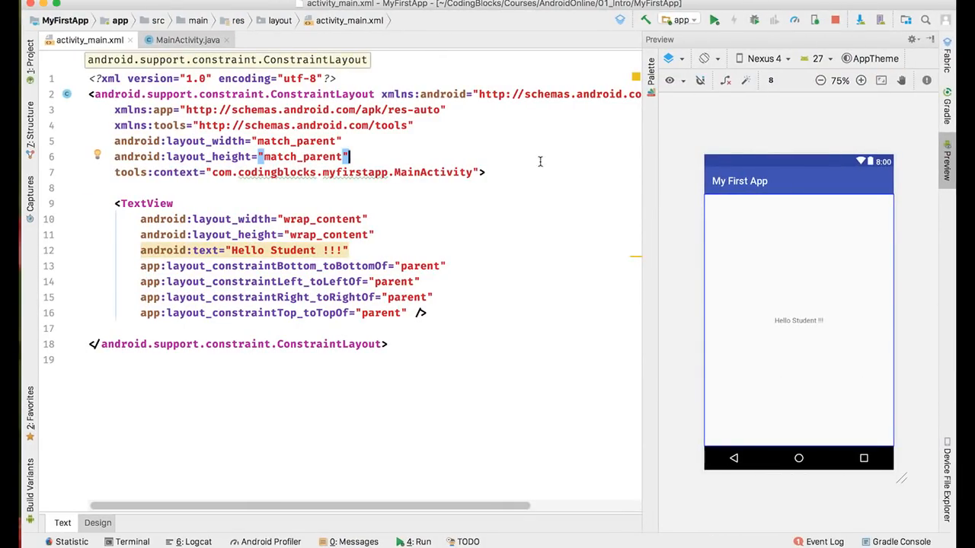